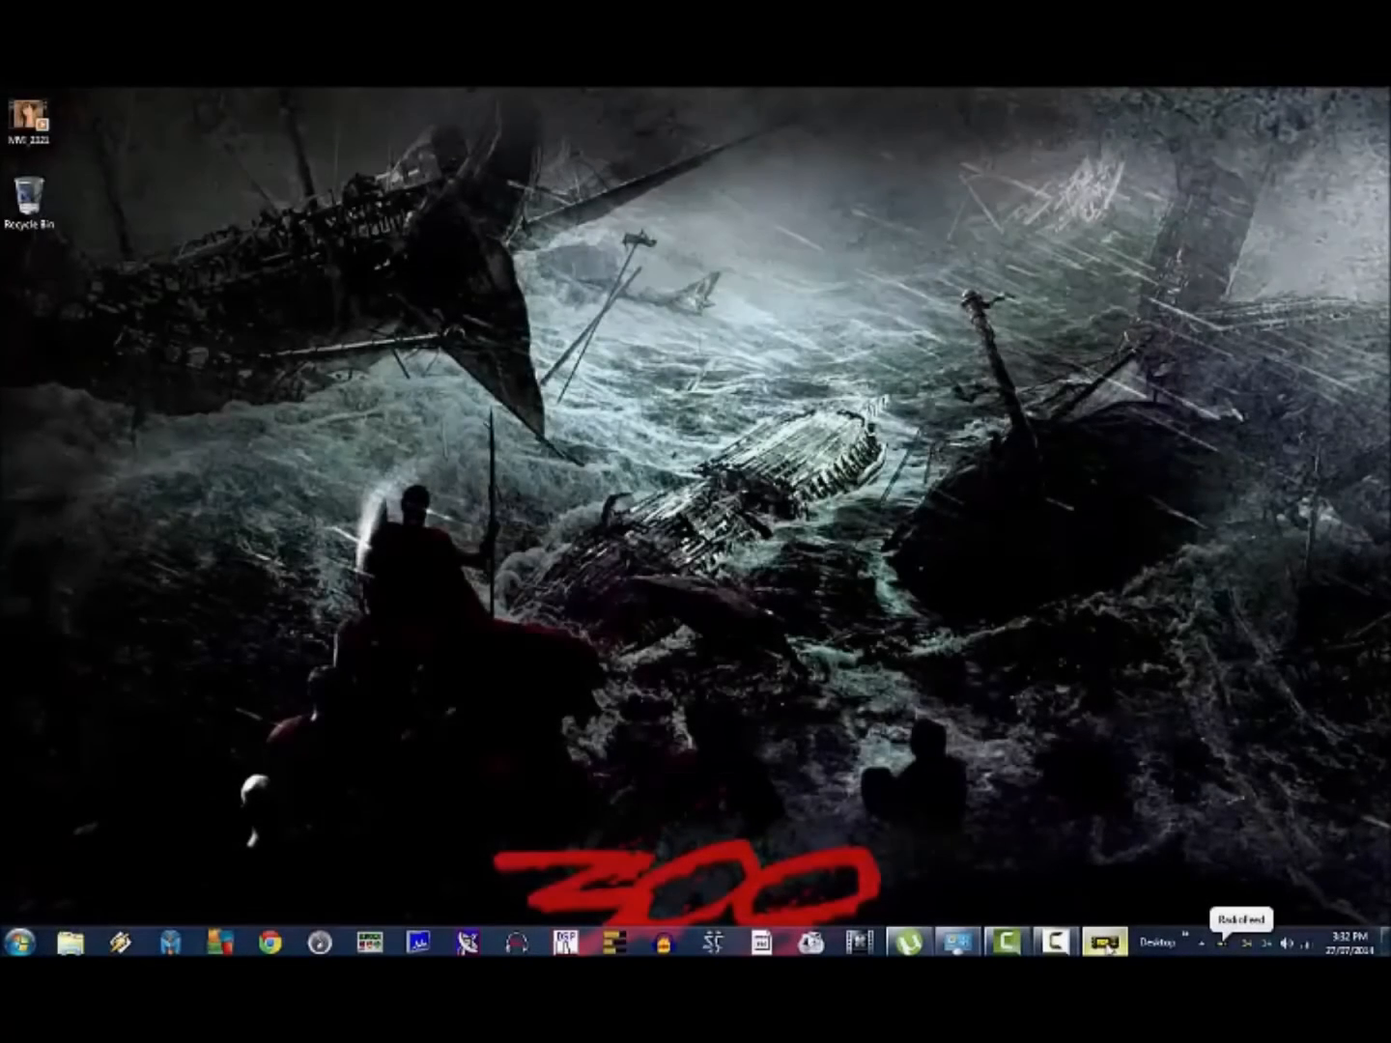
Step: Bring up the RadioFeed window from its tray icon, showing the Audio Scope page
click(1100, 942)
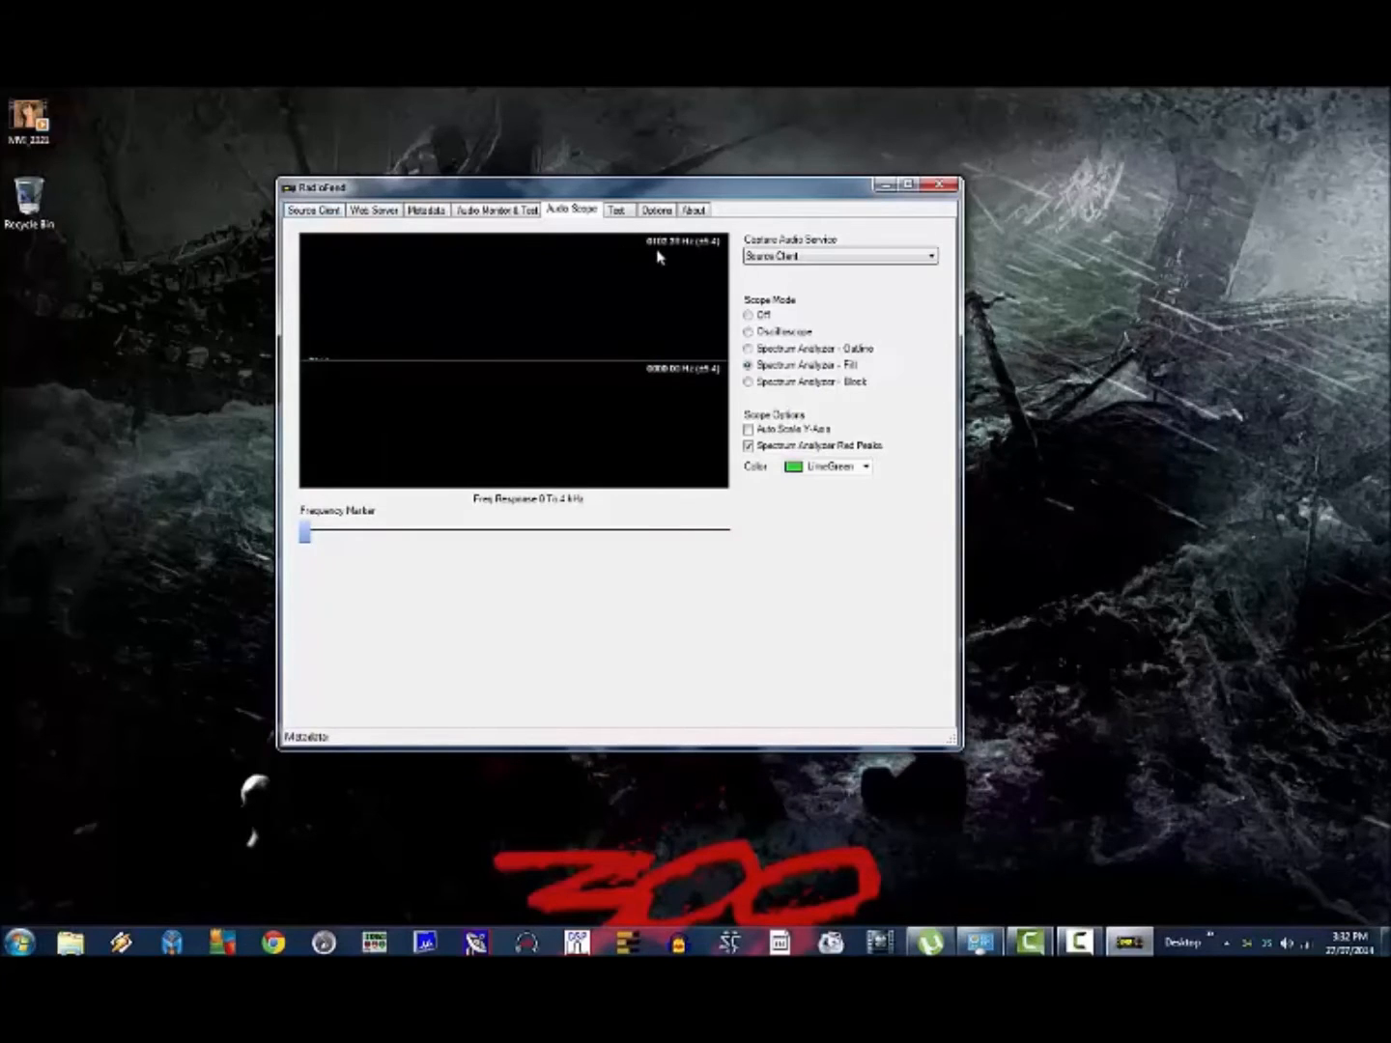
mouse_move(307, 372)
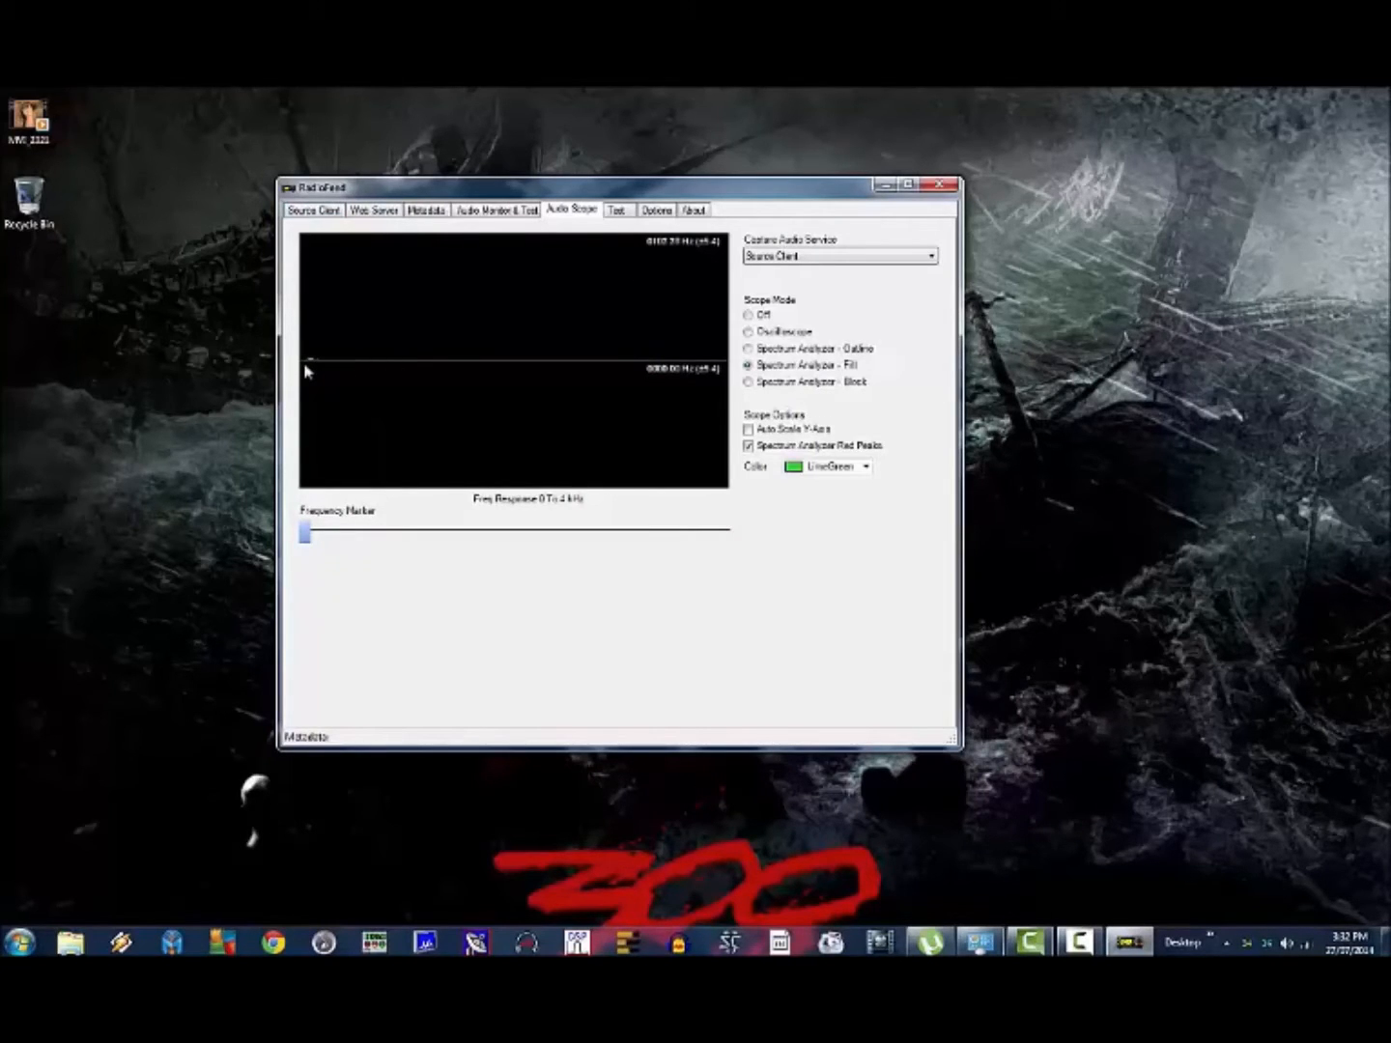
mouse_move(665, 258)
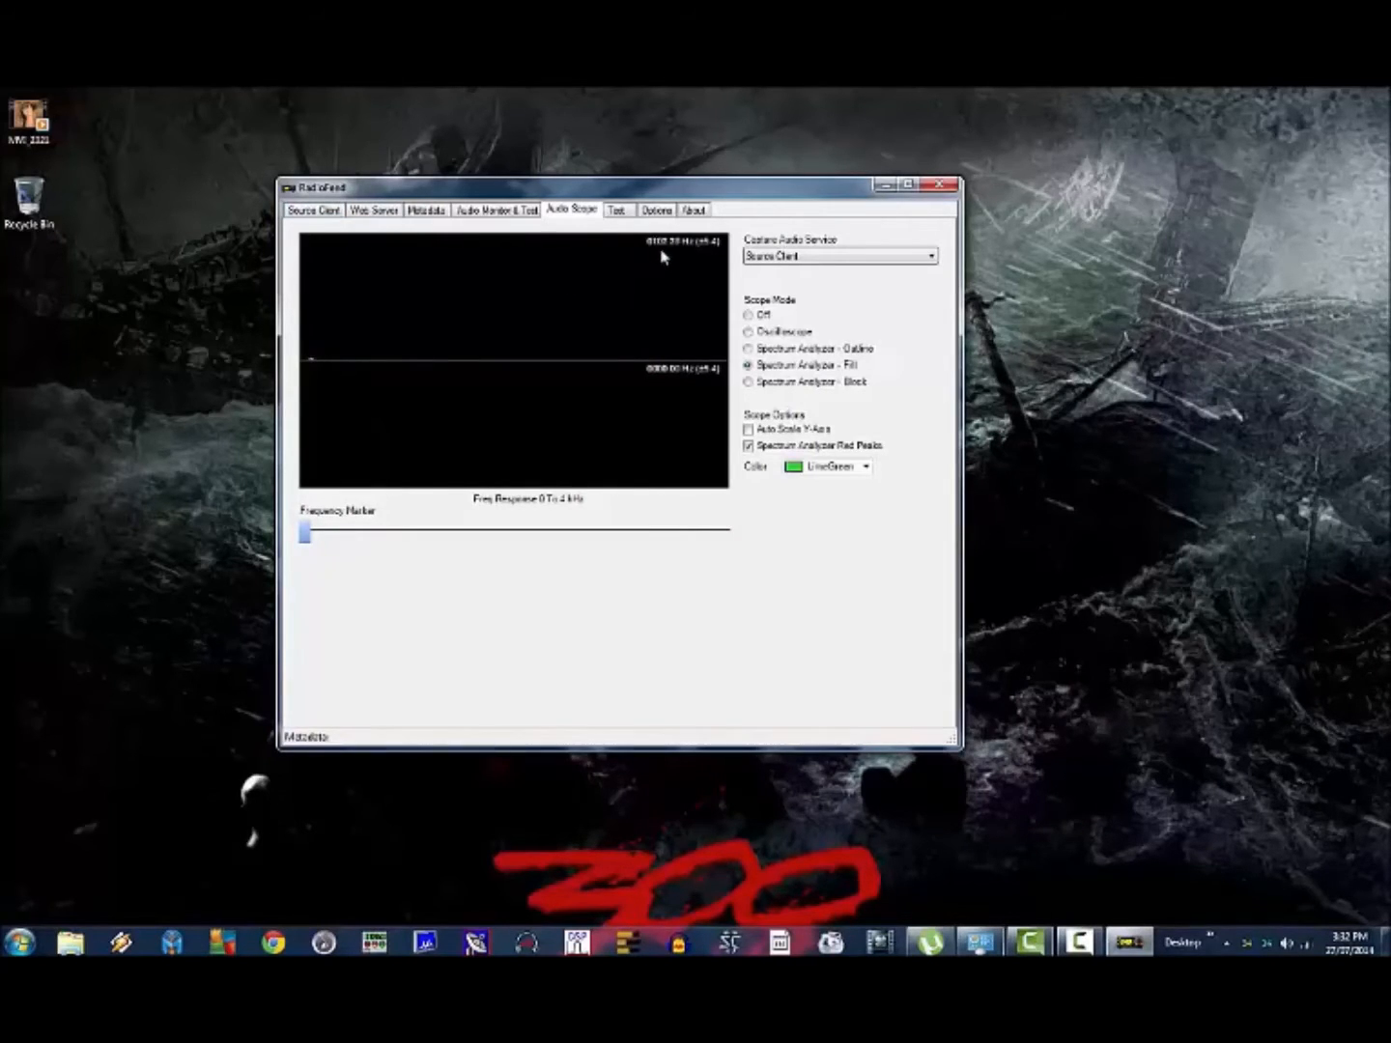
mouse_move(363, 377)
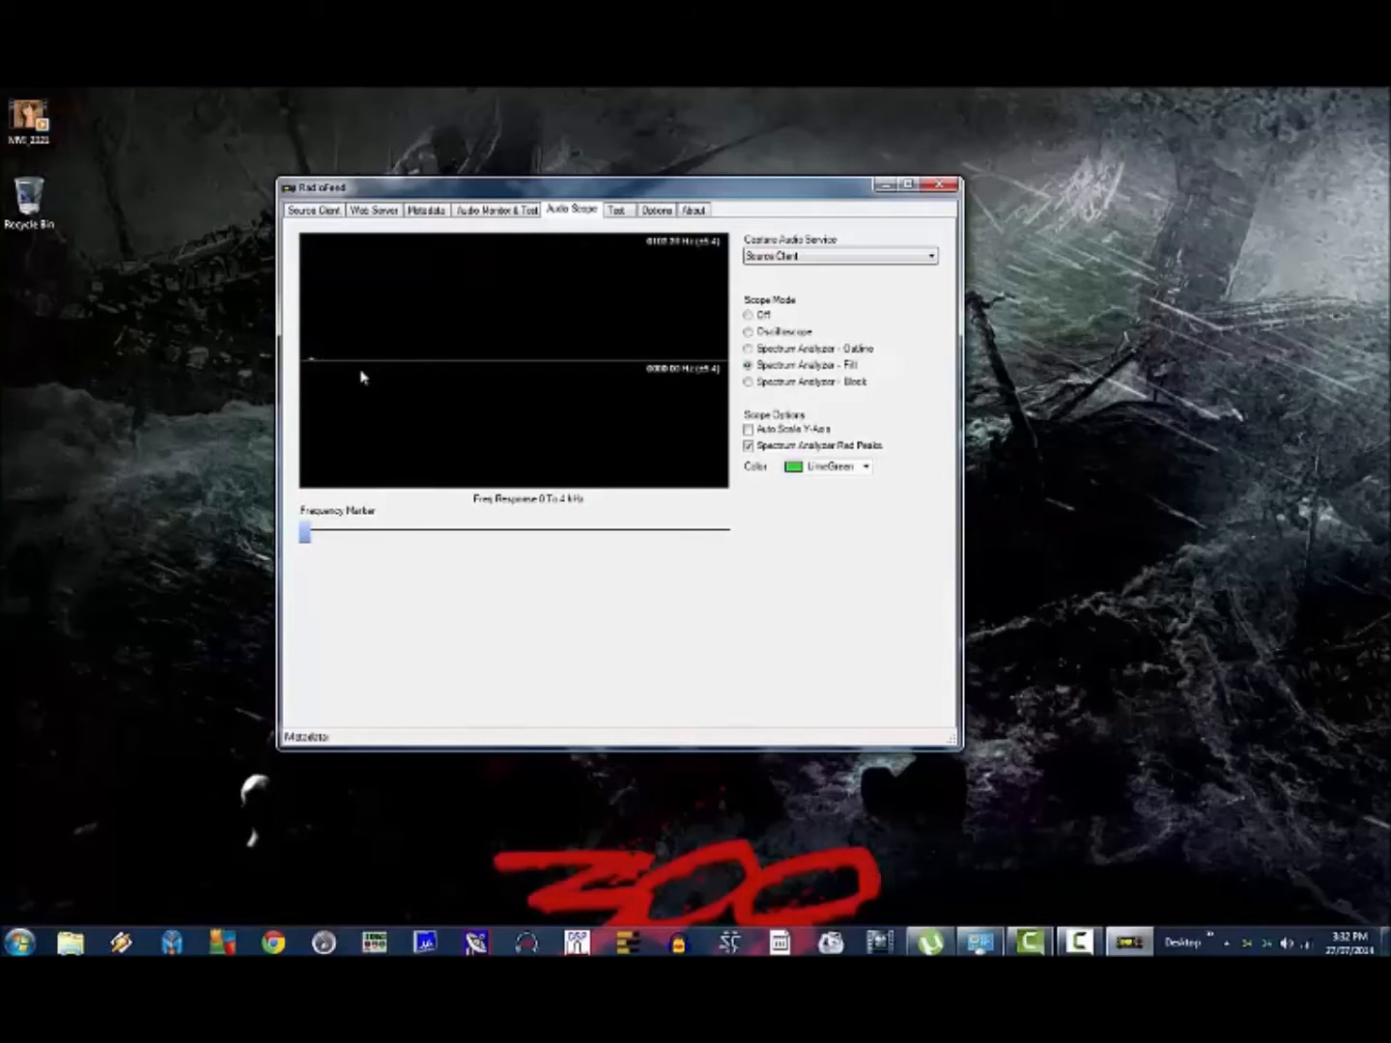
mouse_move(316, 374)
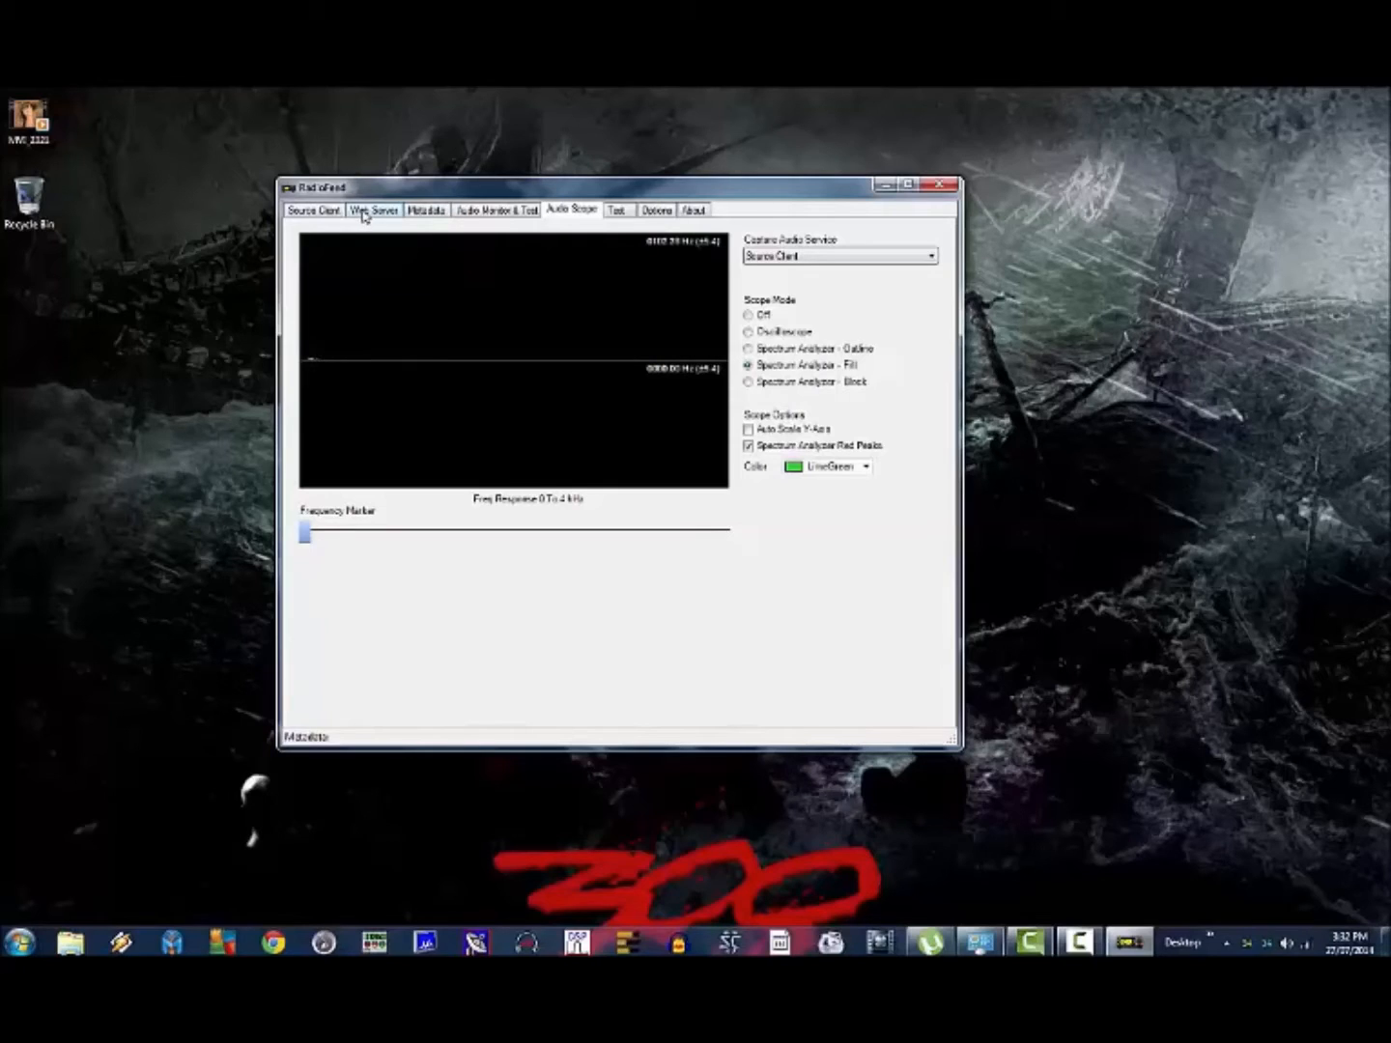
Step: Add a 100 notch filter on the Audio Monitor & Test page, then close the list
click(496, 210)
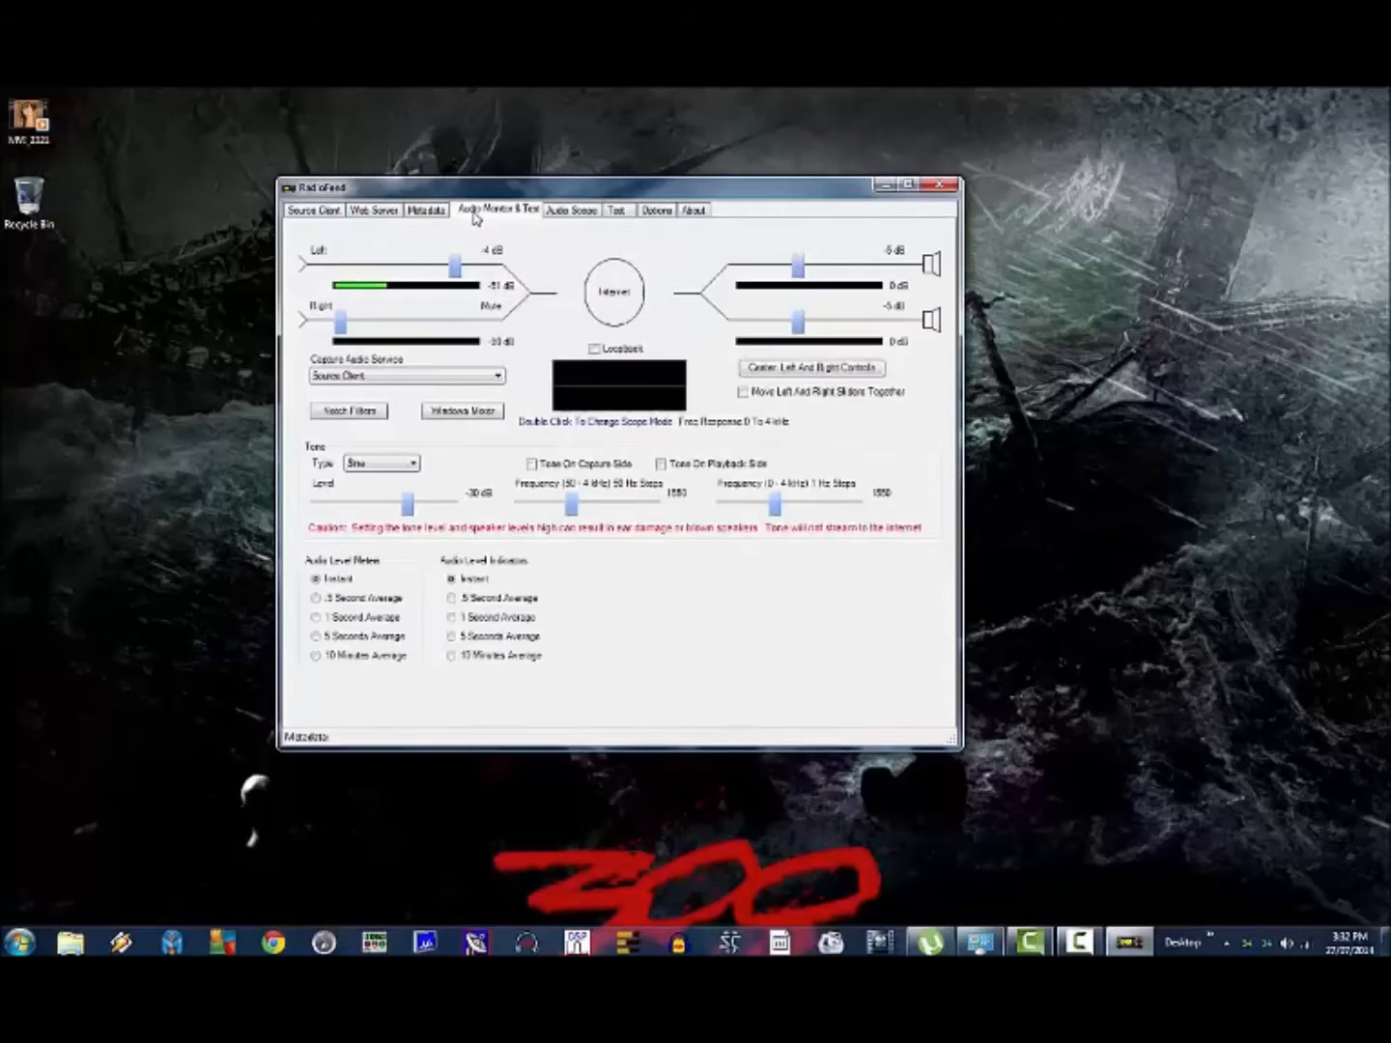
click(348, 410)
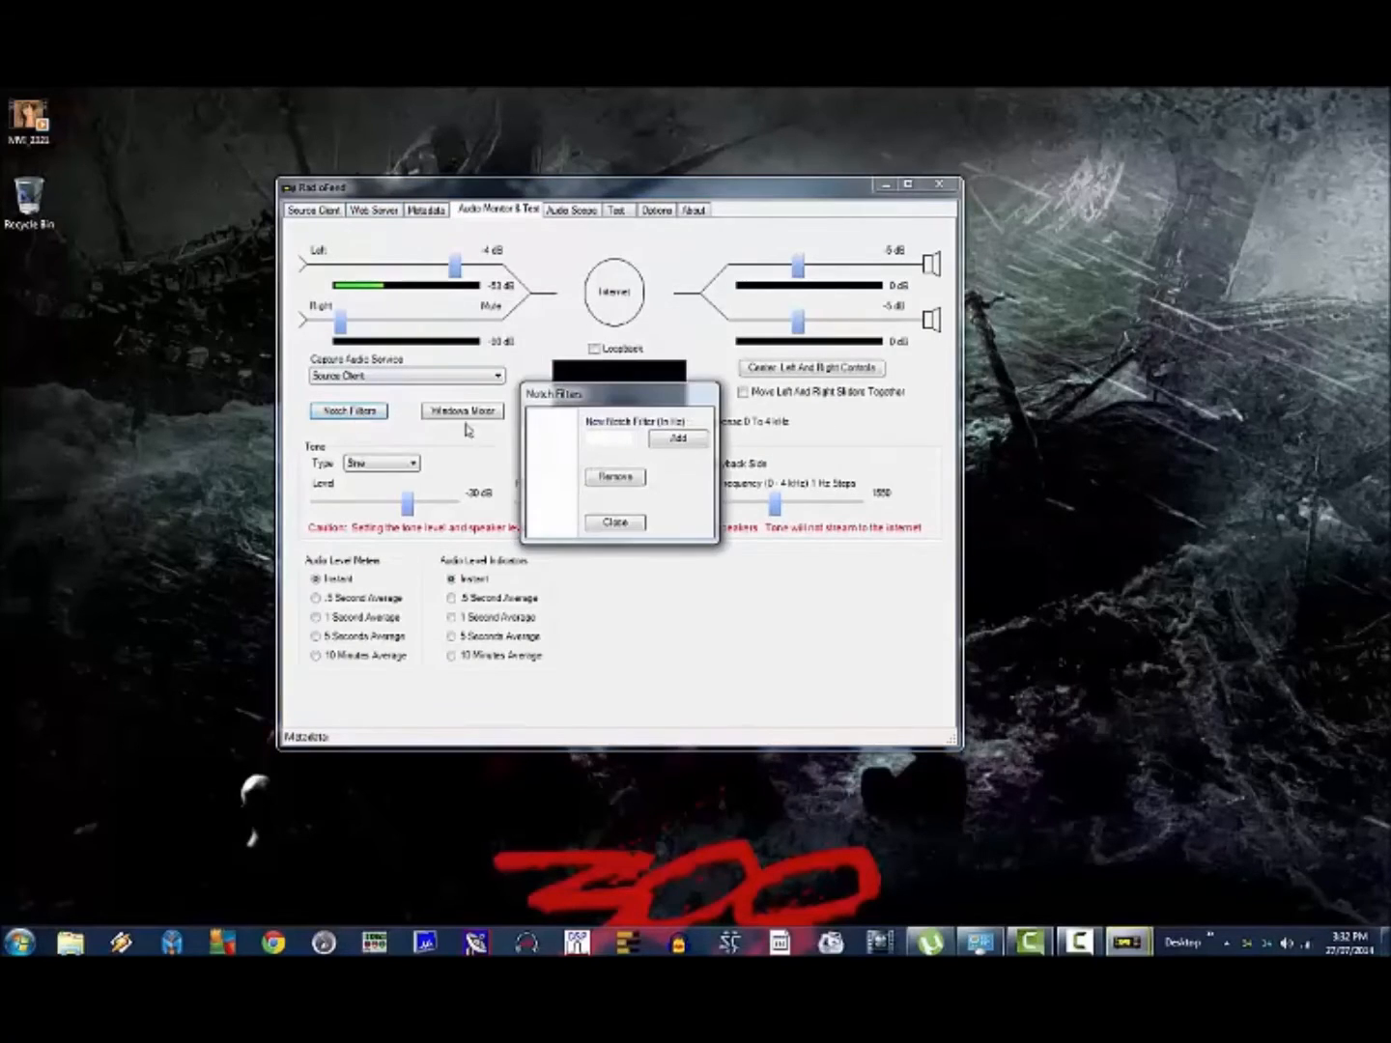
click(609, 438)
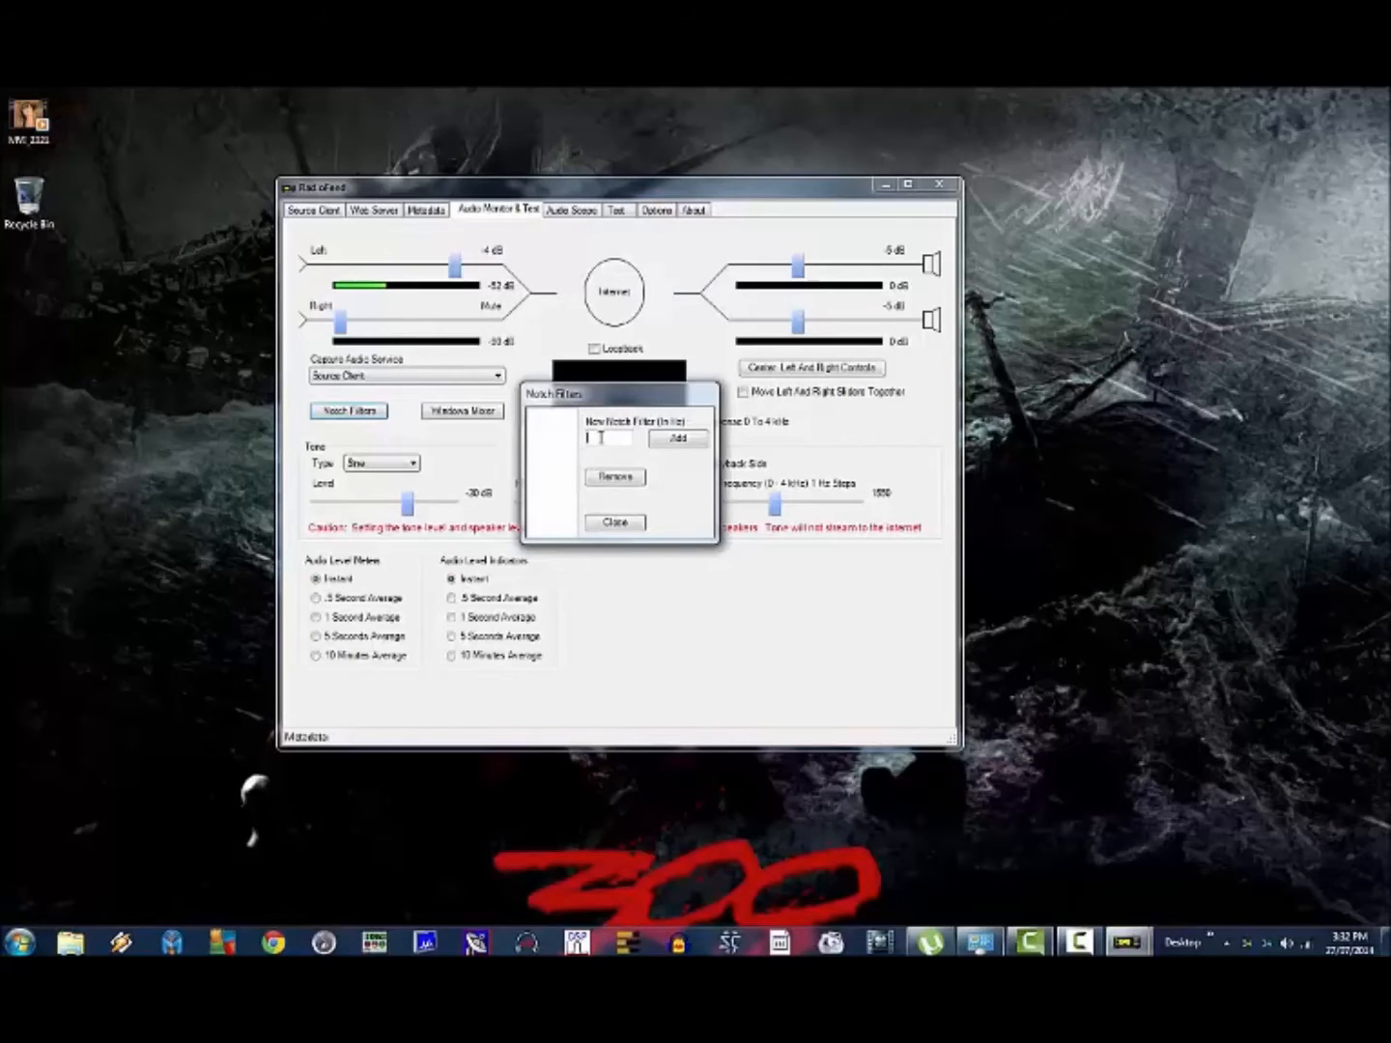
text(100)
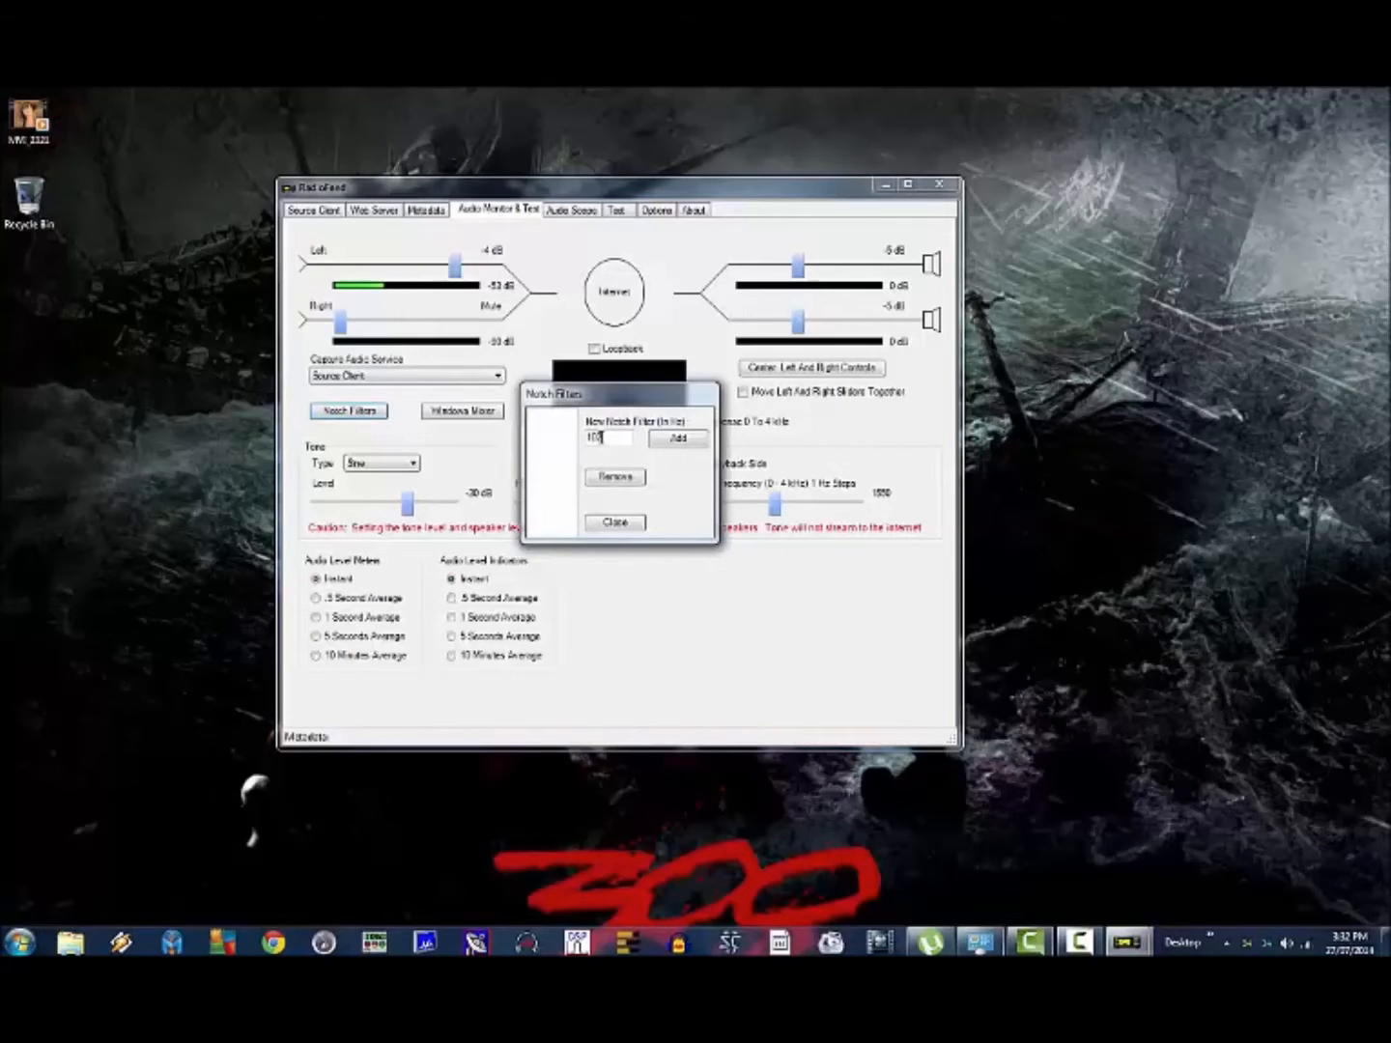
click(677, 438)
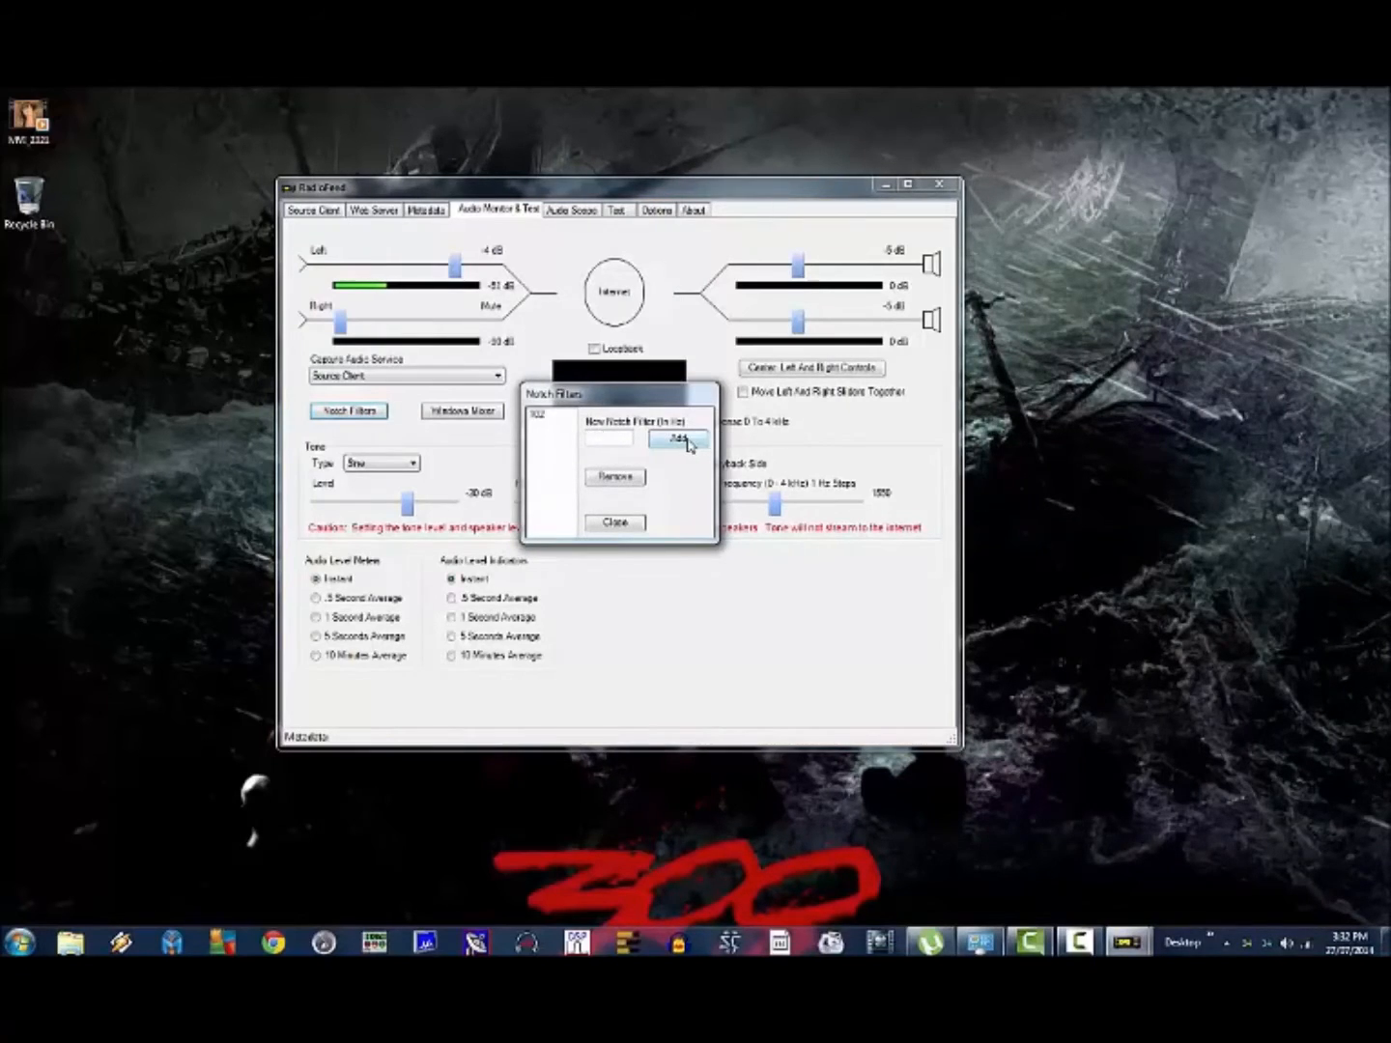
click(614, 522)
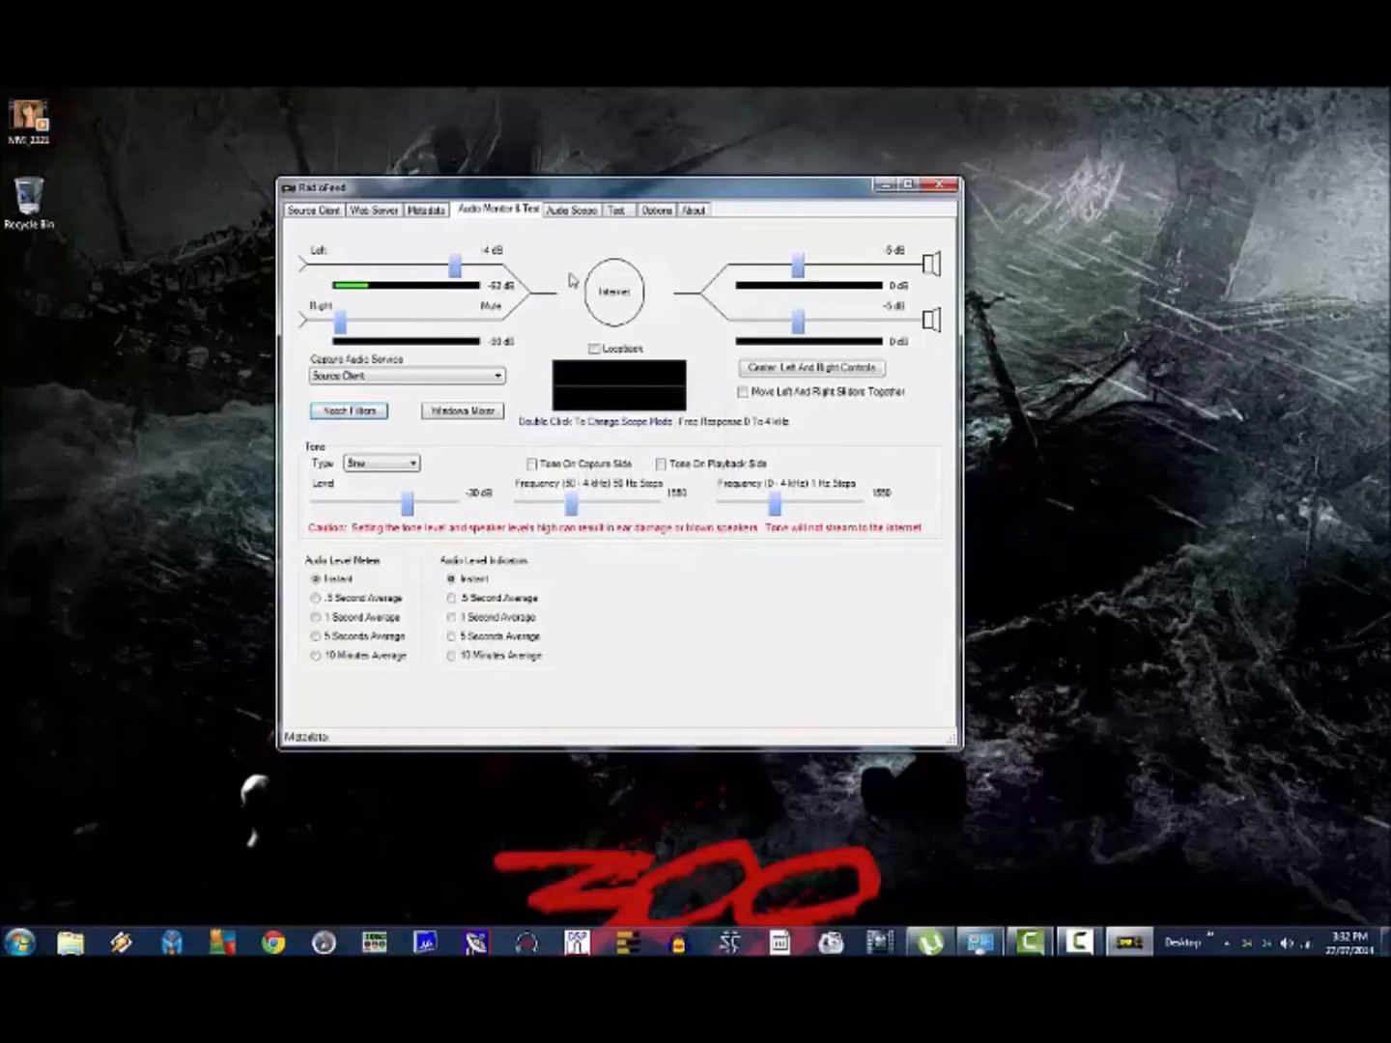
Step: Watch the live spectrum on the Audio Scope, then go to the Web Server settings
click(571, 209)
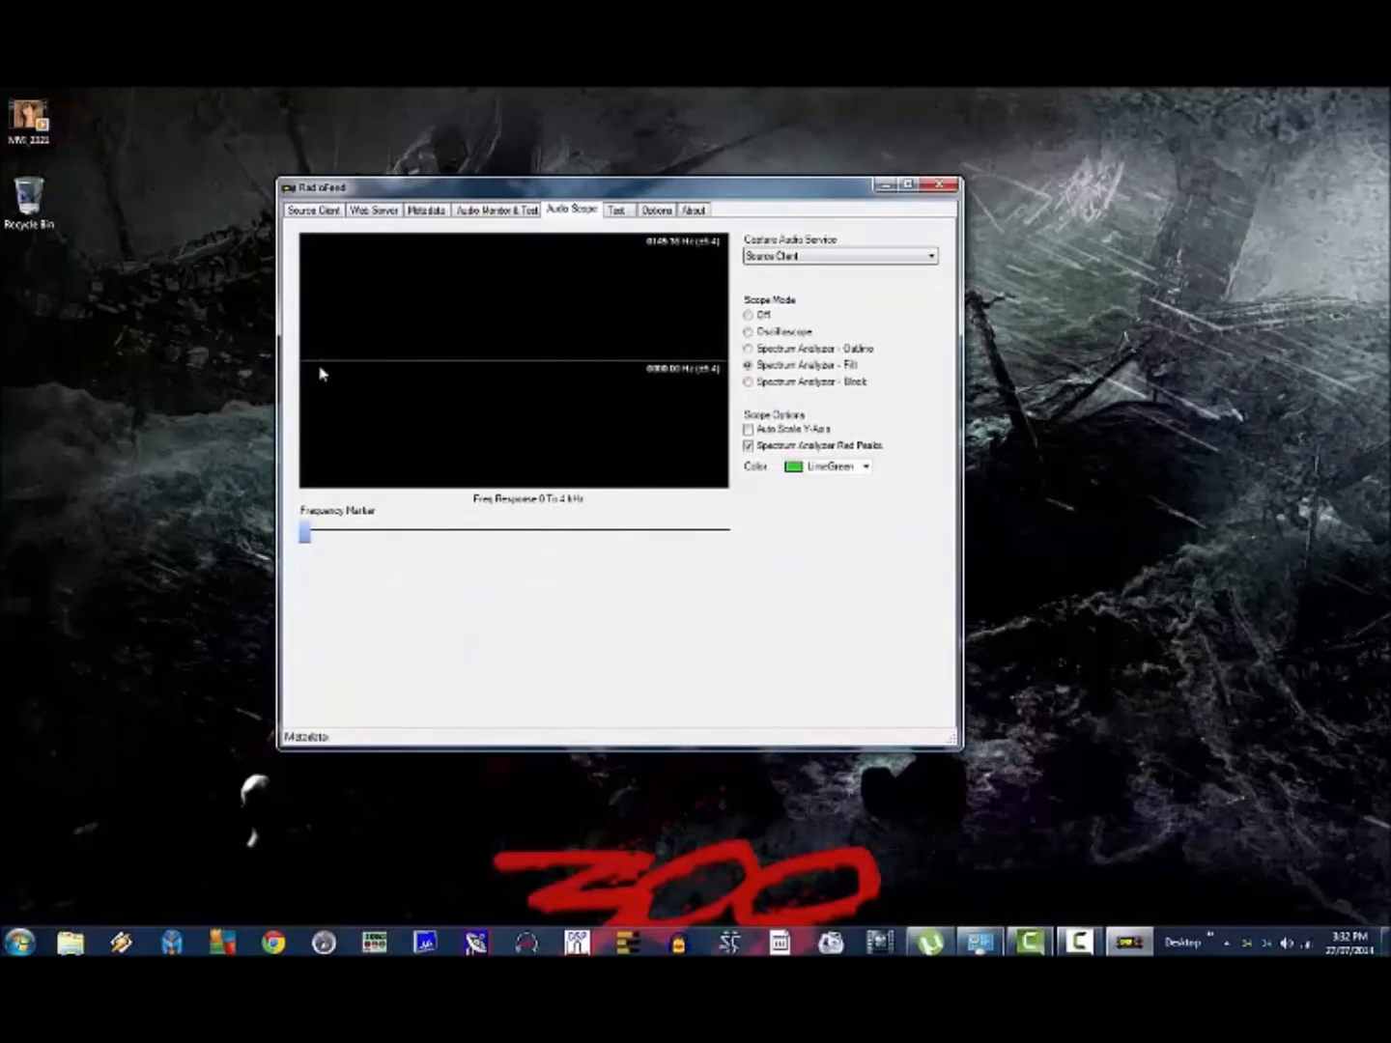
mouse_move(664, 300)
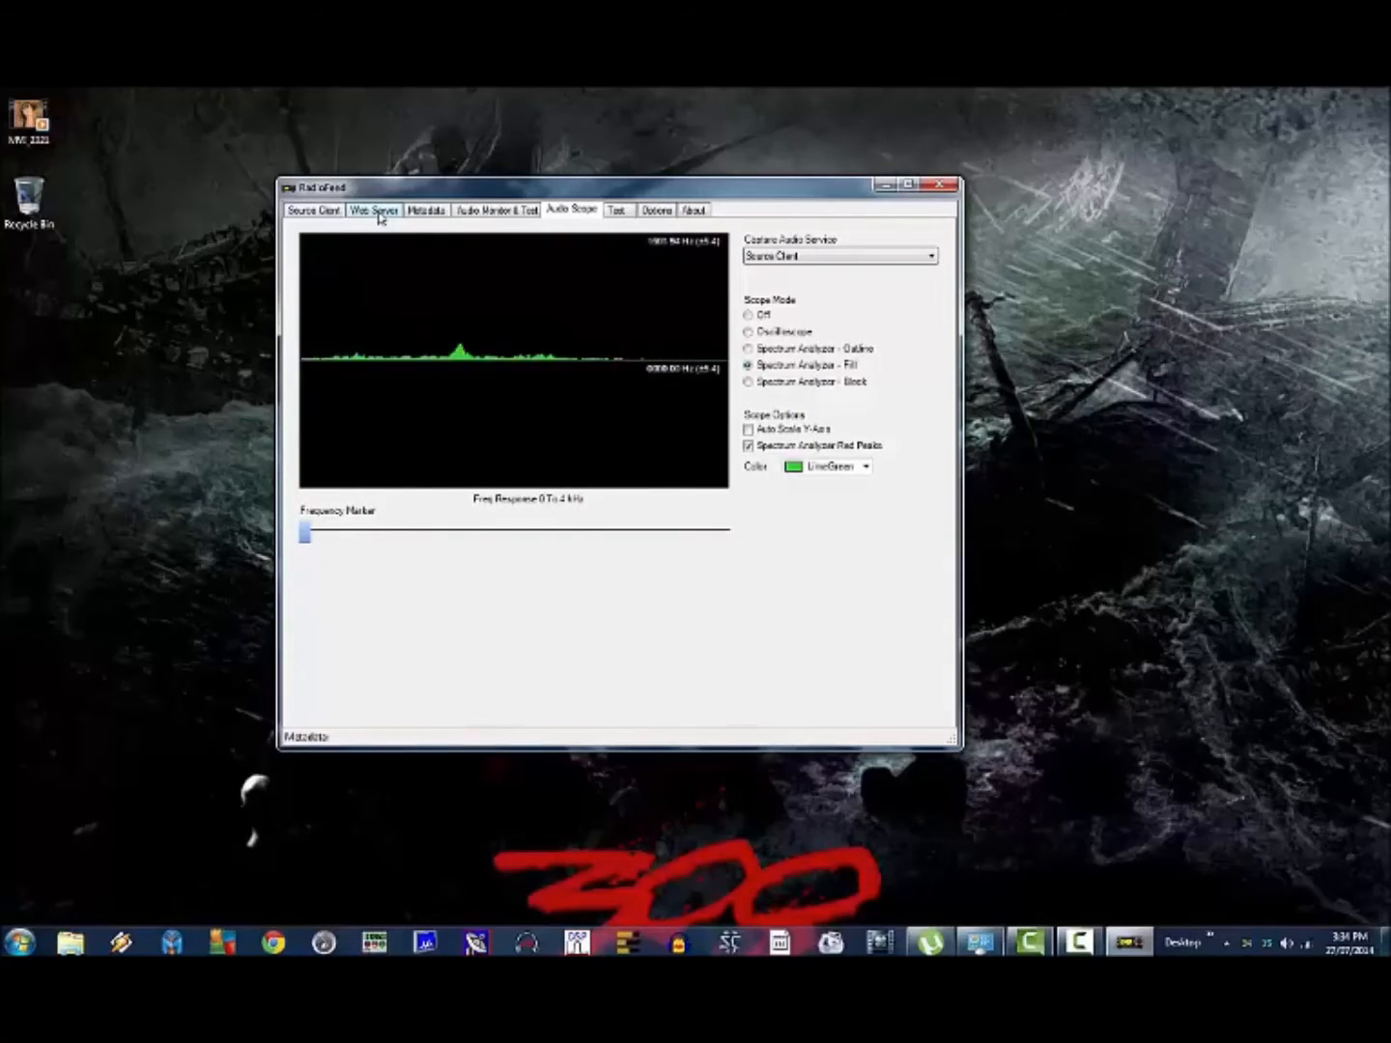
click(373, 210)
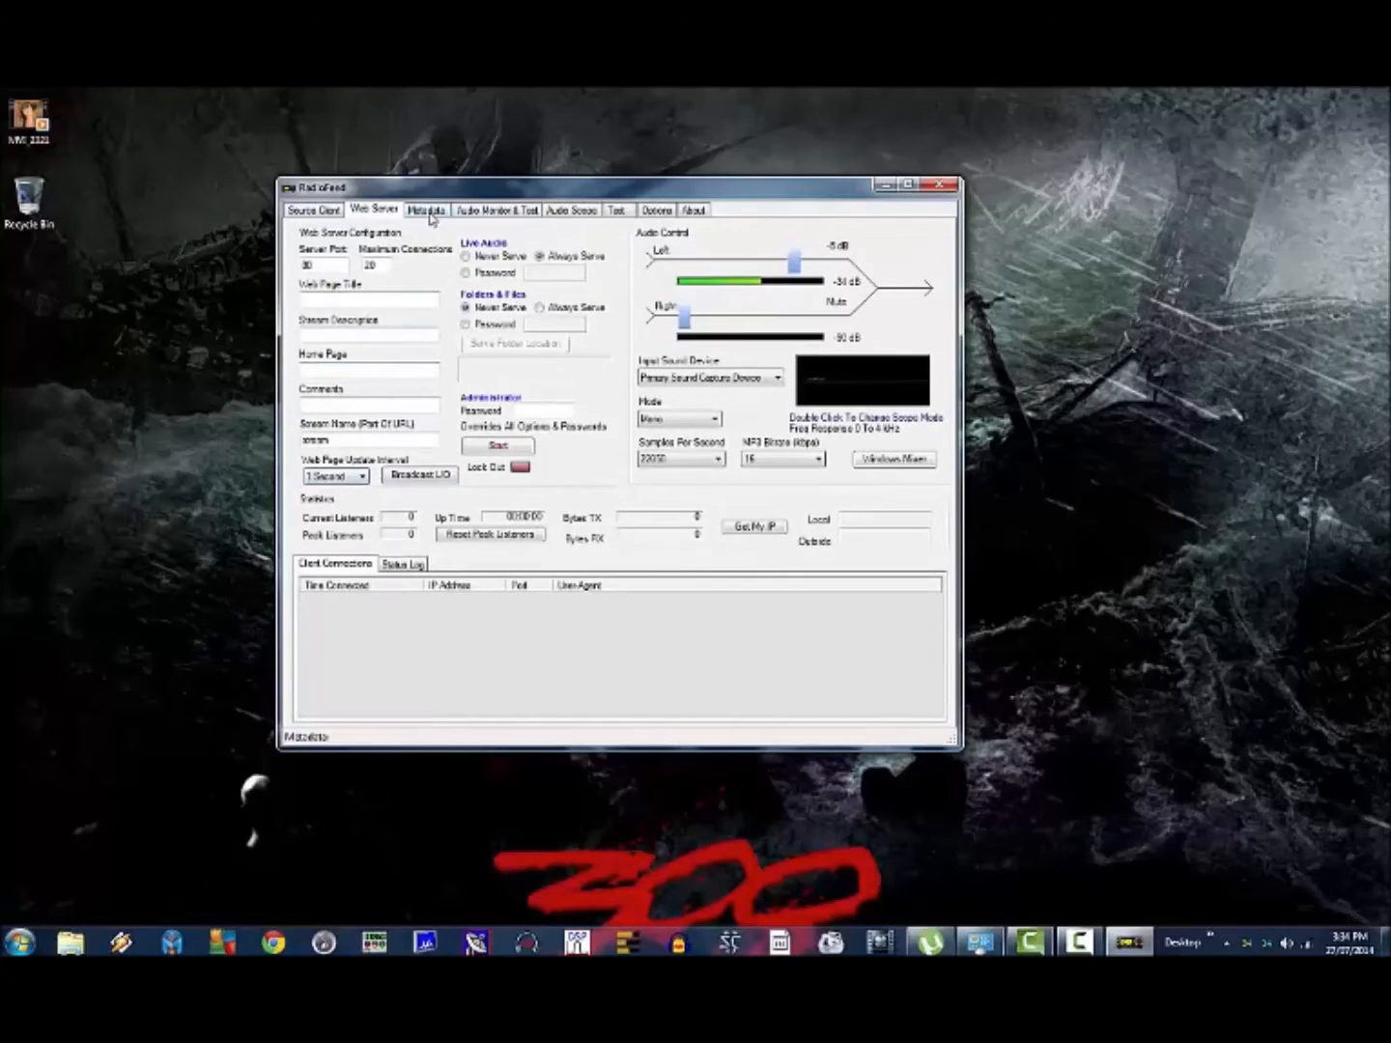
Step: Add another notch filter frequency, 19, in the Audio Monitor & Test notch list
click(499, 210)
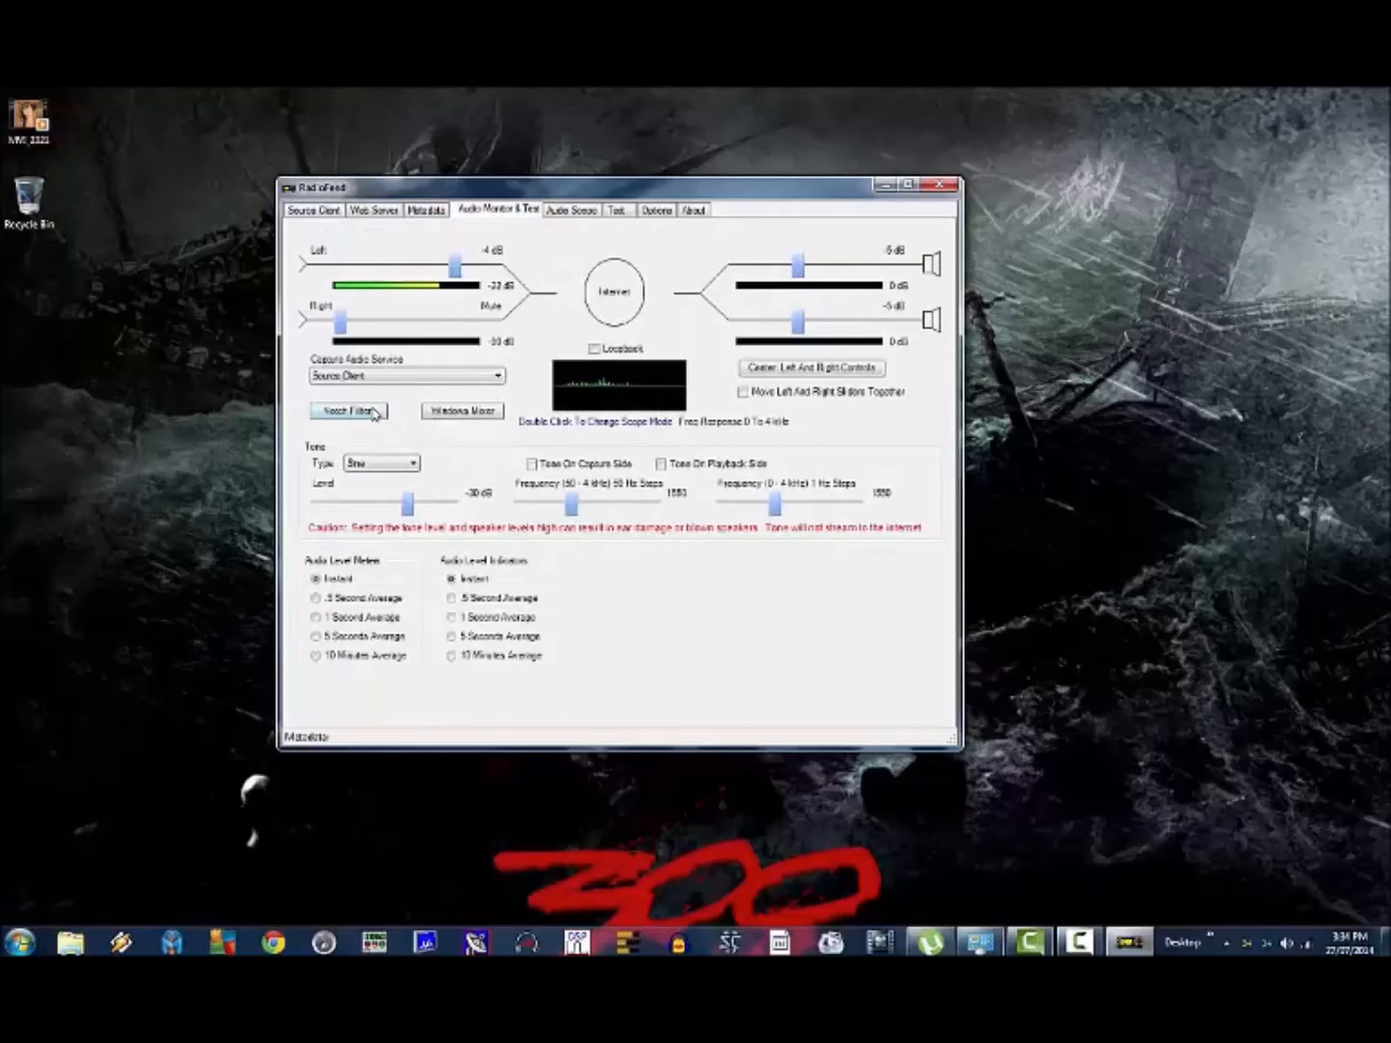
click(348, 411)
text(24)
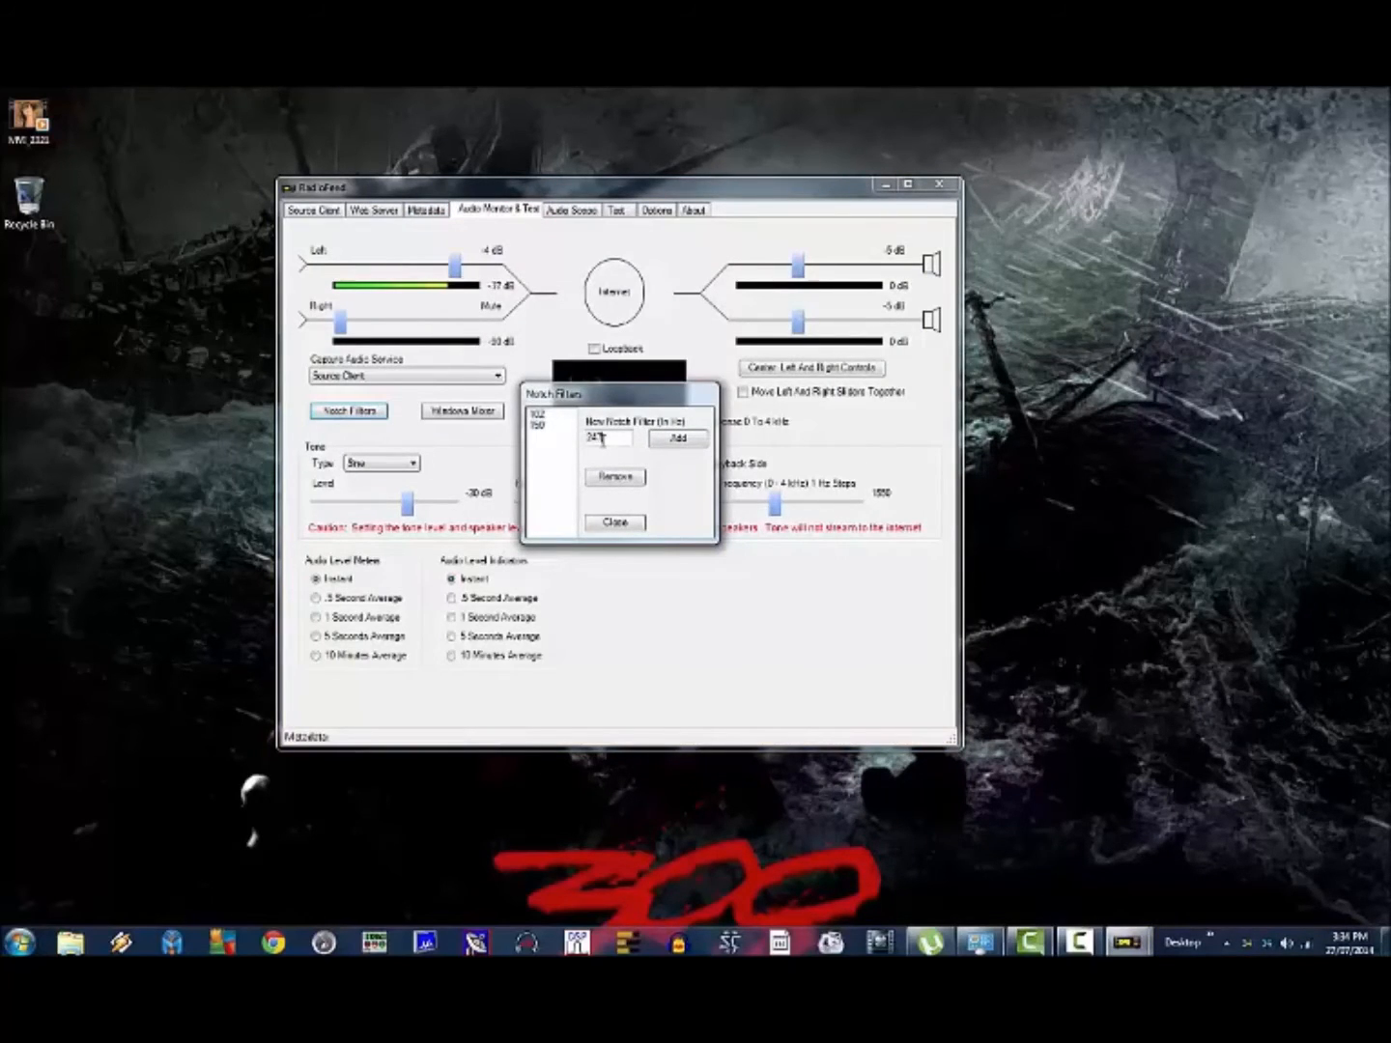
click(677, 438)
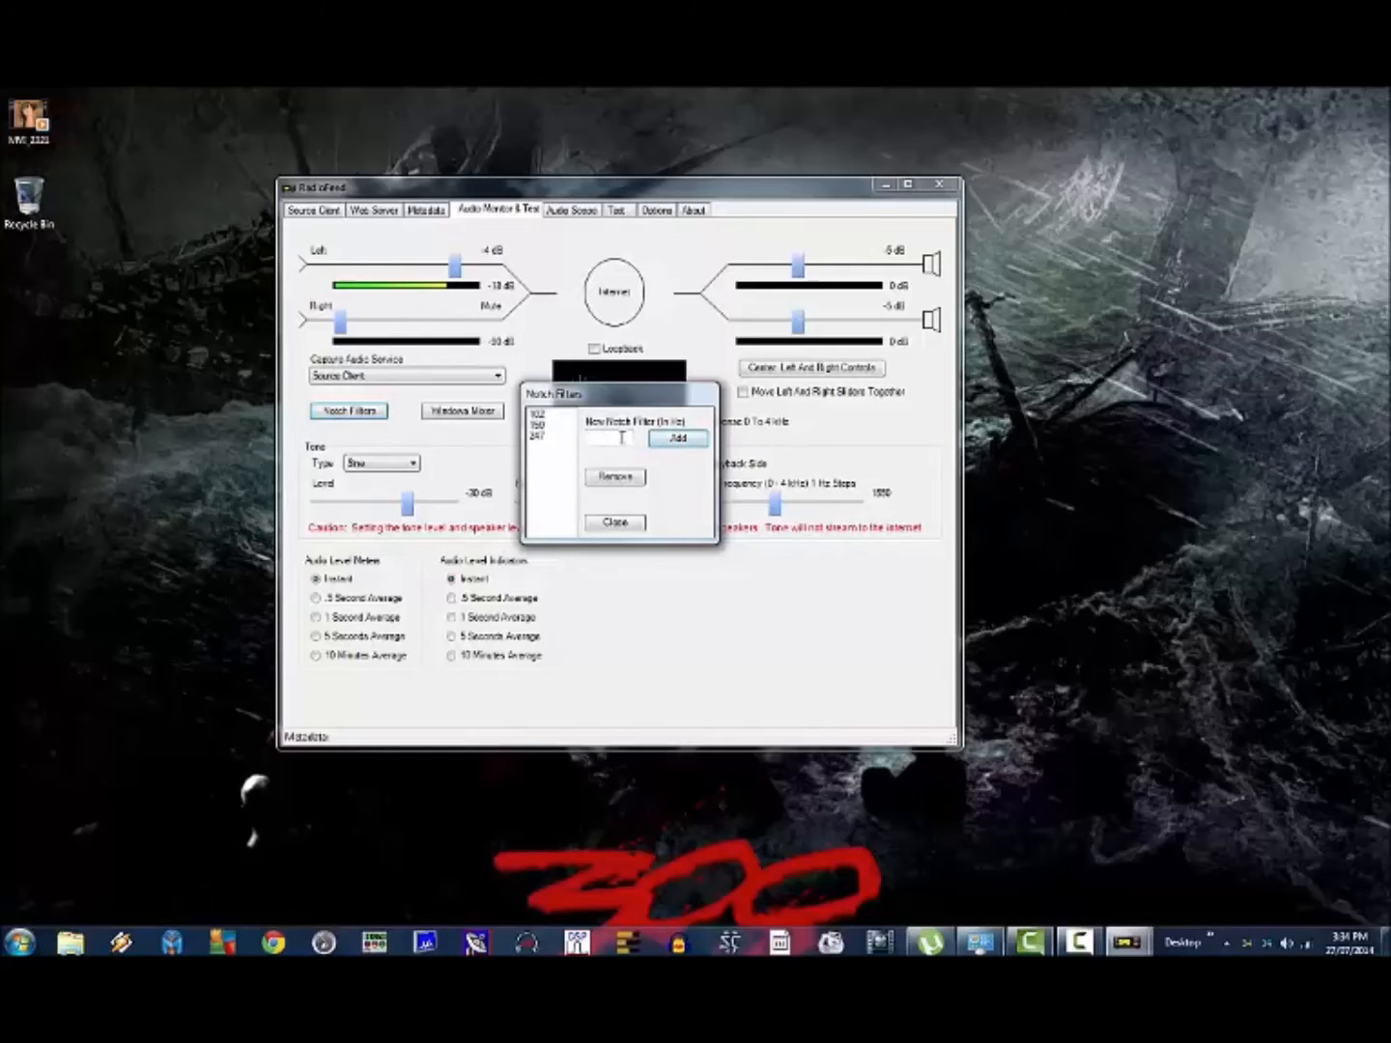
text(19)
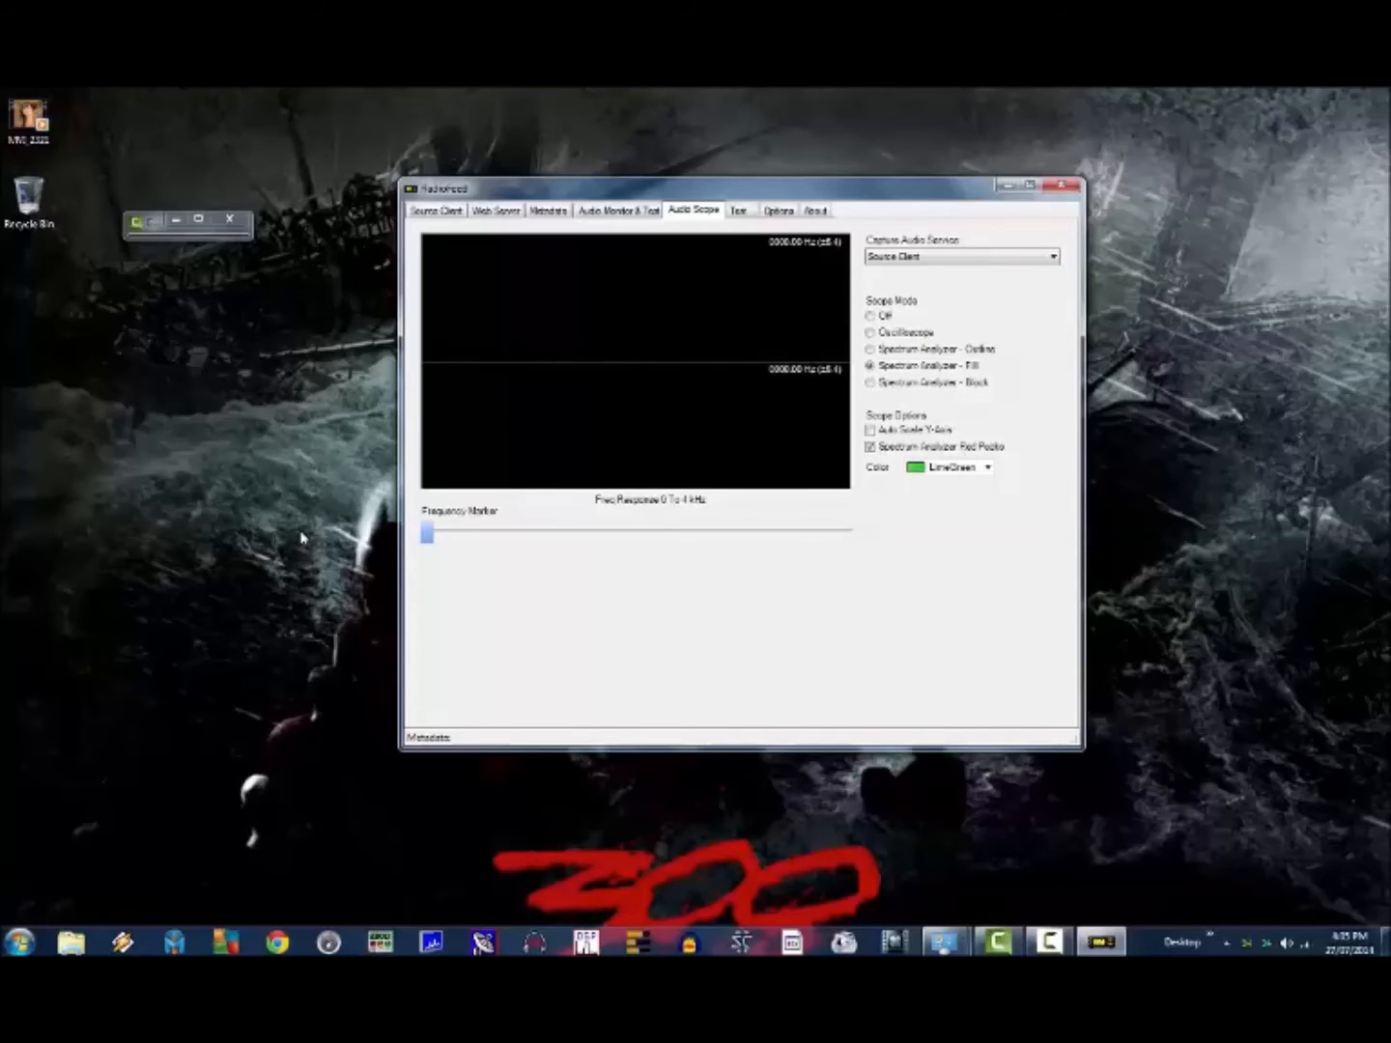
mouse_move(350, 502)
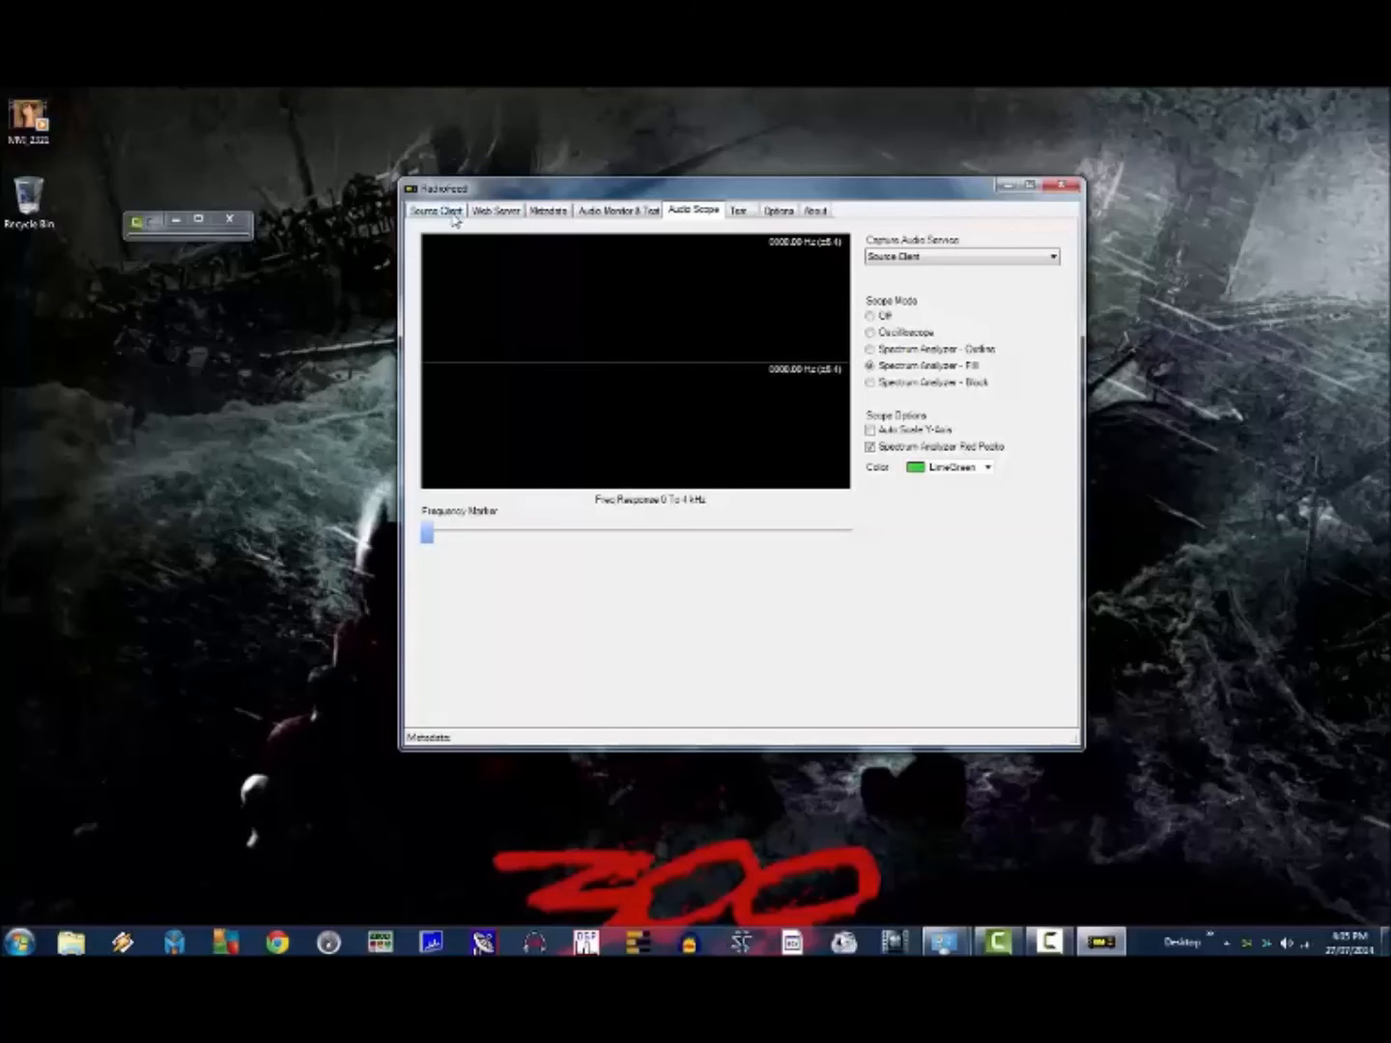
click(616, 210)
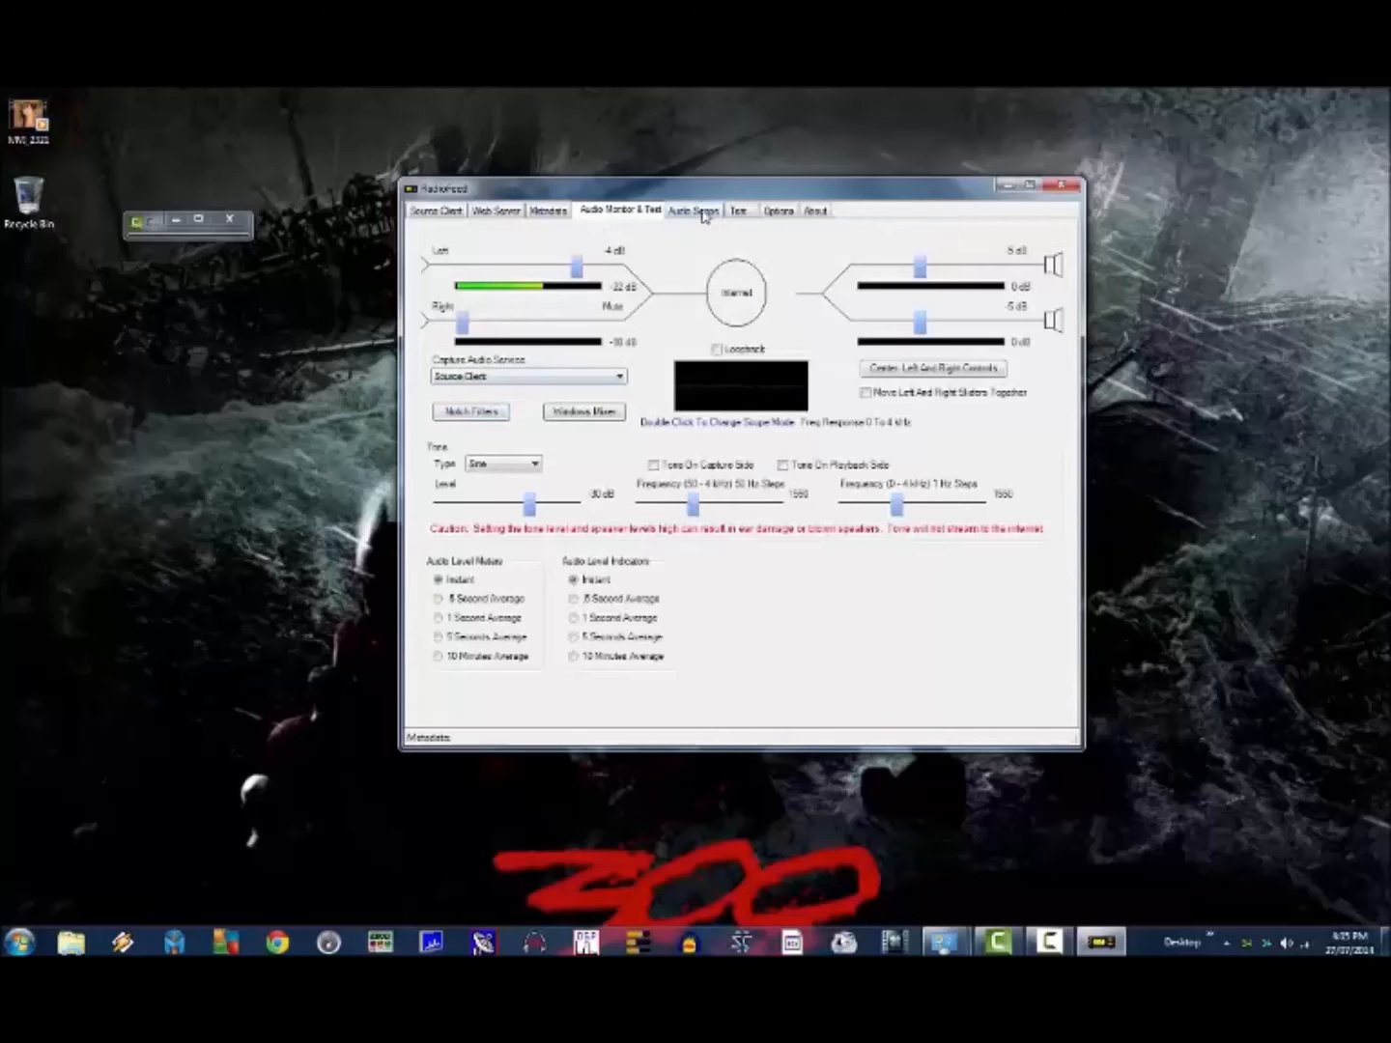
click(694, 210)
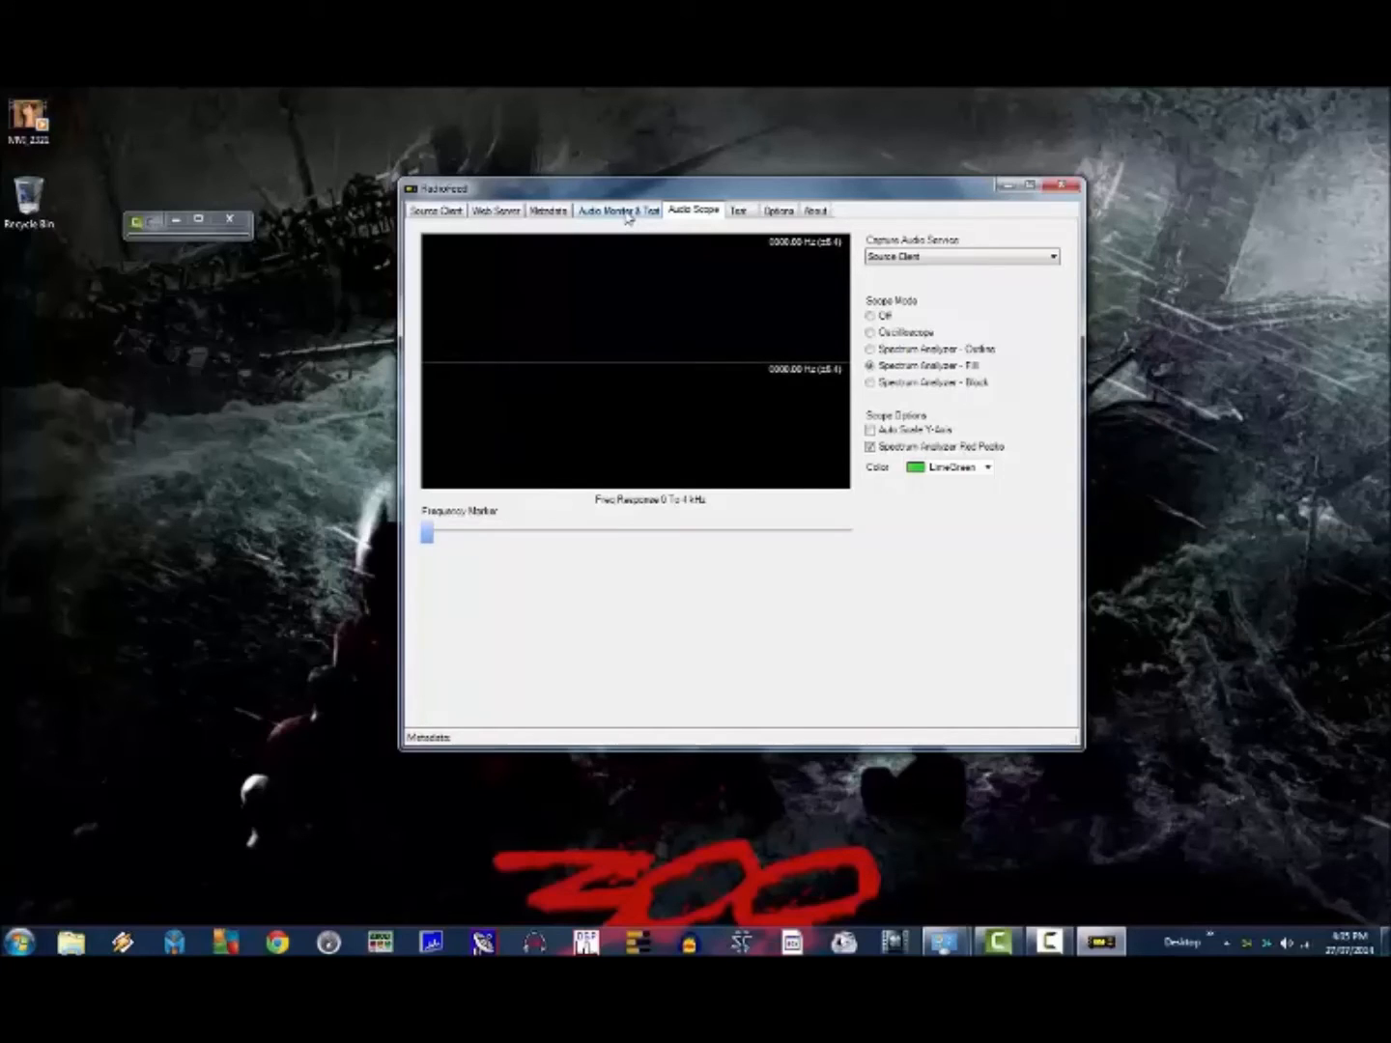
Step: Add a 100 notch filter frequency, leaving the notch filter list open
click(617, 210)
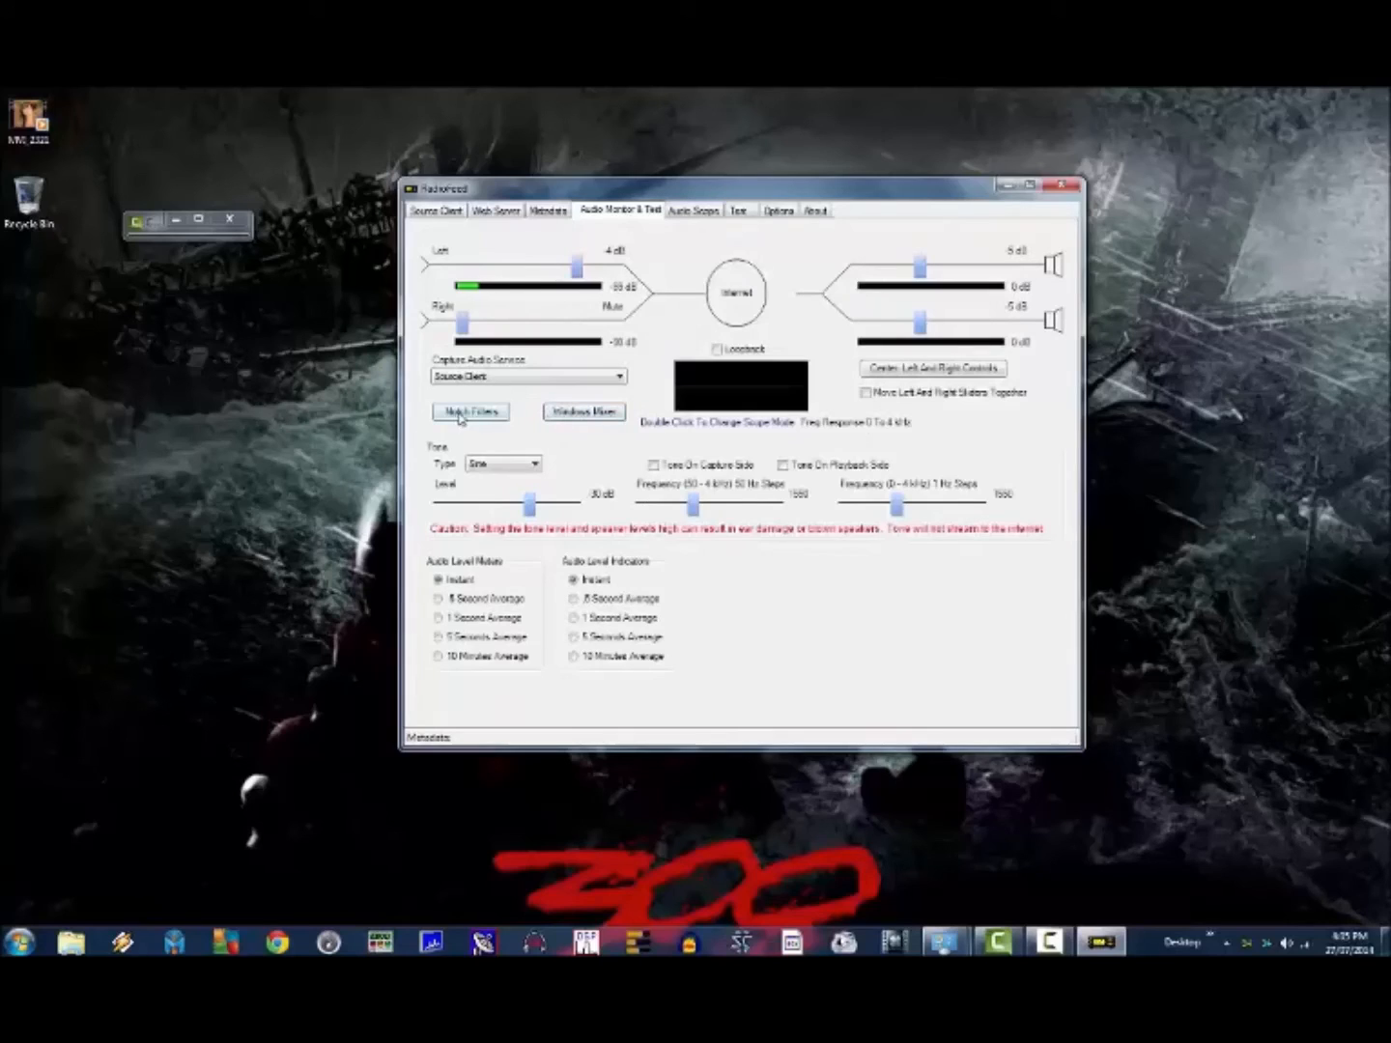
click(469, 412)
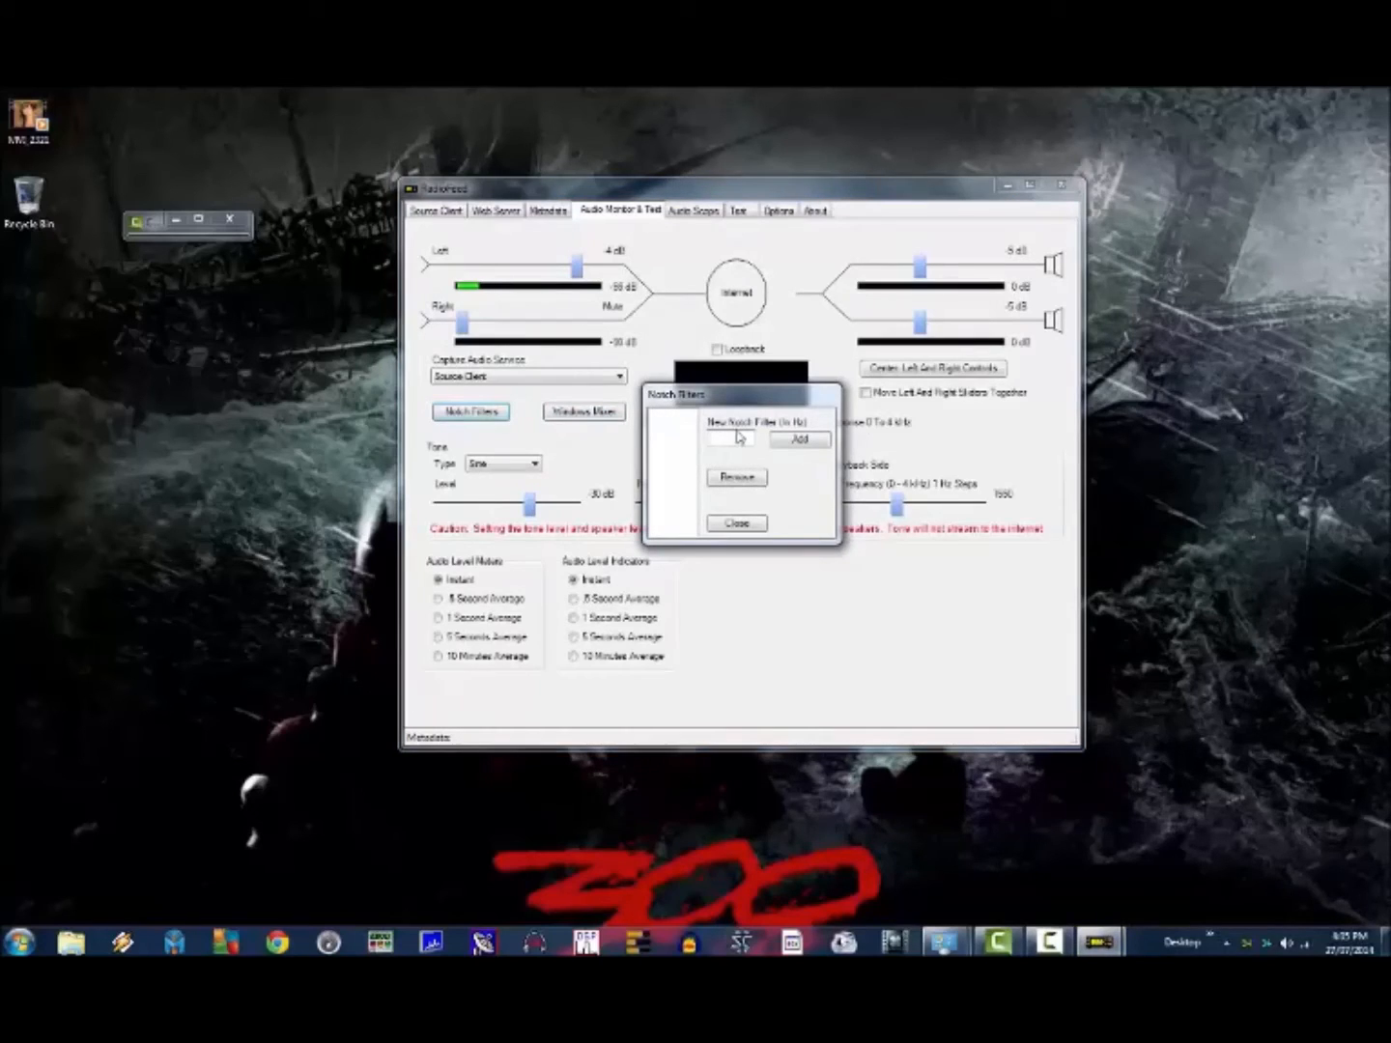
text(100)
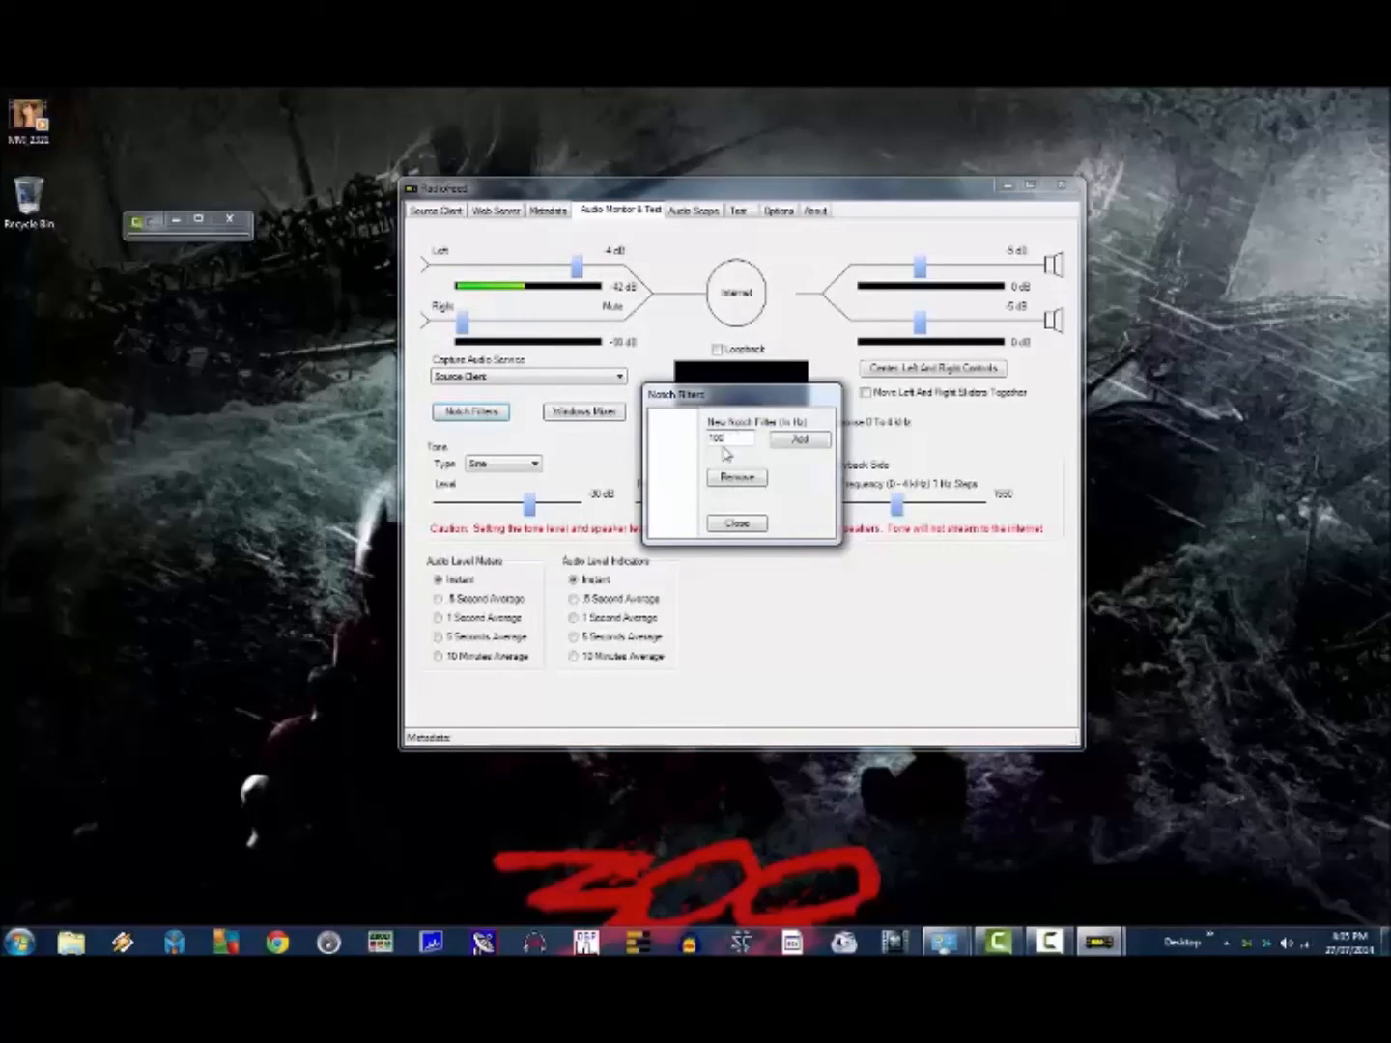
click(800, 438)
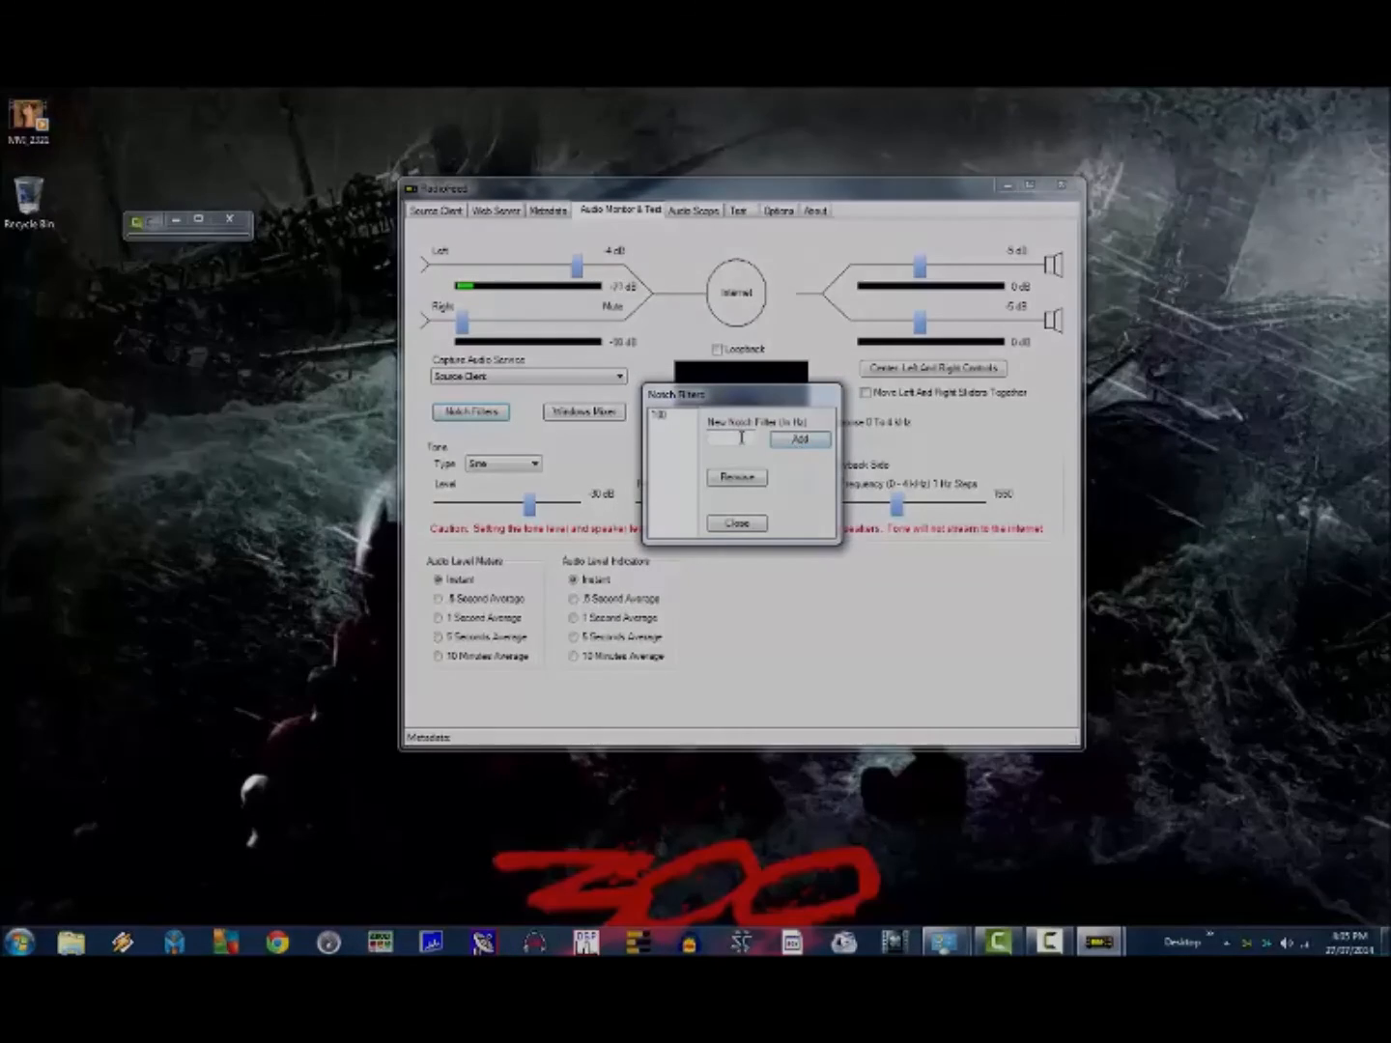